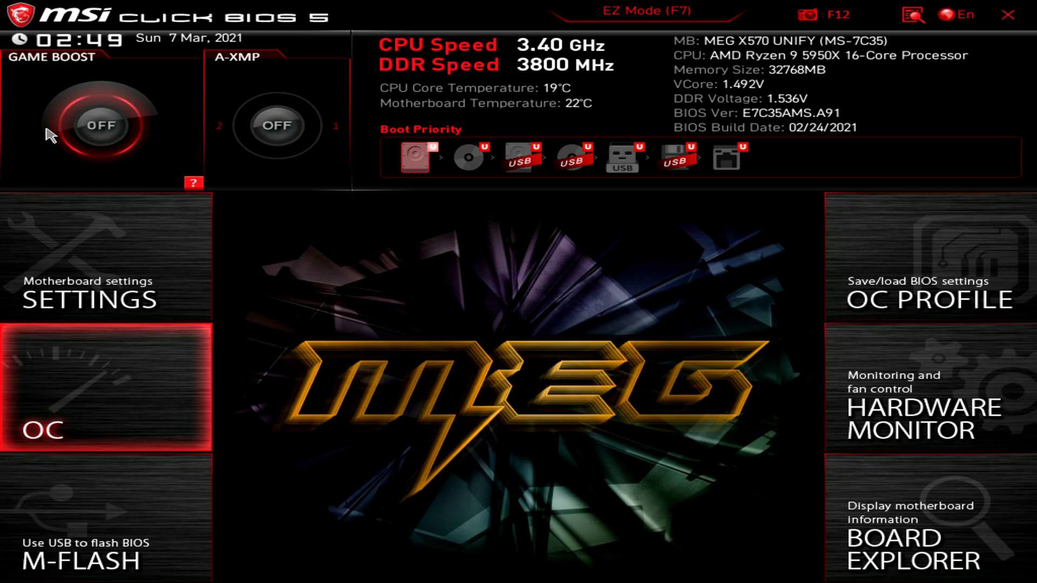
mouse_move(125, 358)
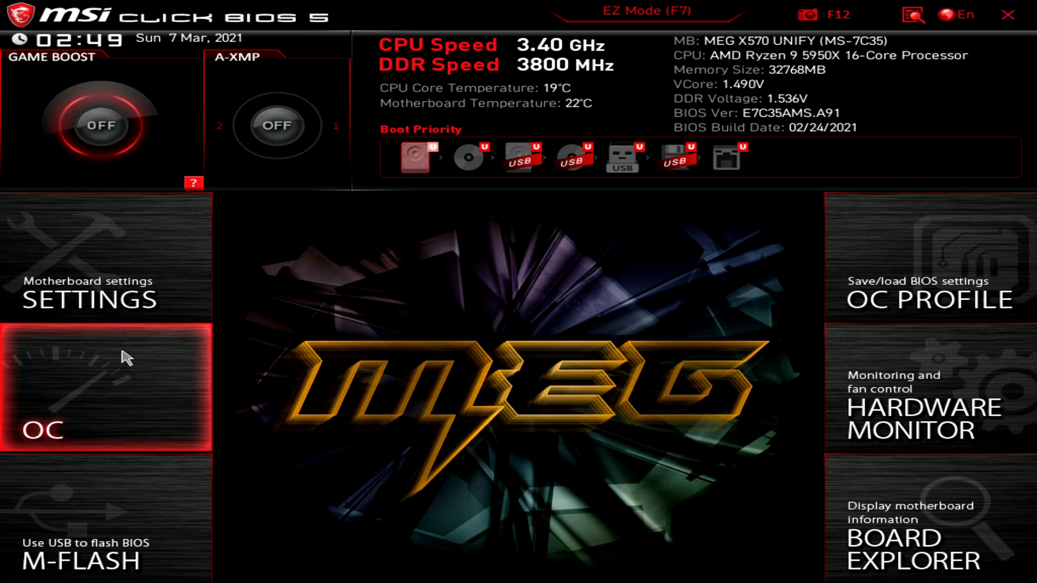
mouse_move(214, 354)
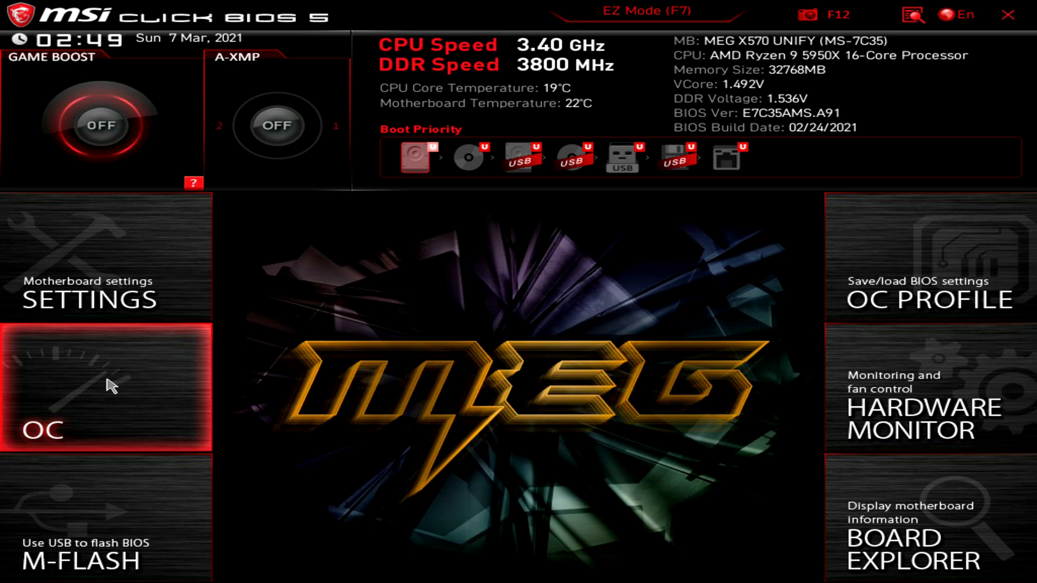
mouse_move(115, 385)
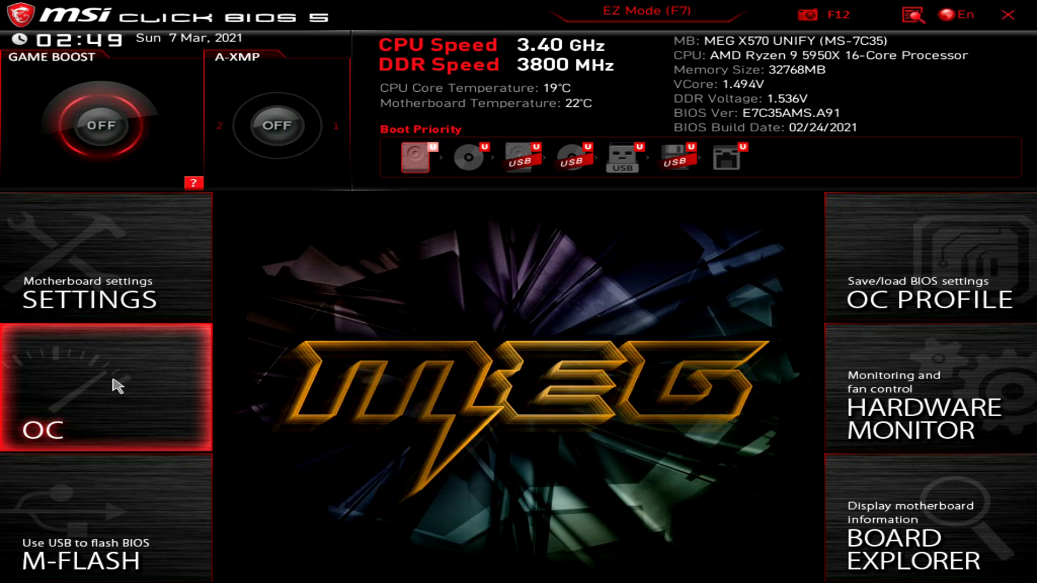
mouse_move(127, 397)
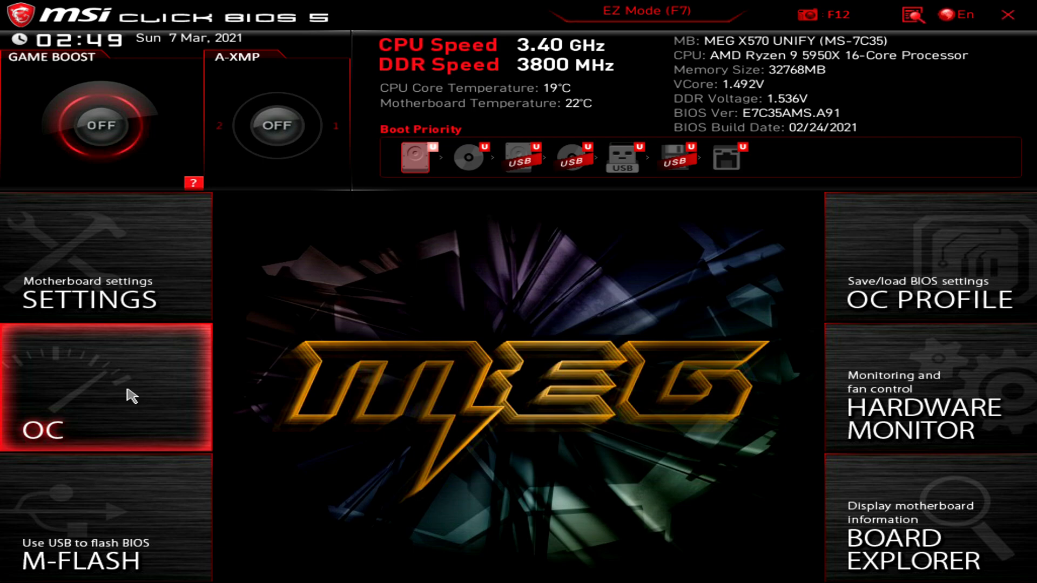
Open Overclocking and inspect VDDP and CPU Core Voltage, leaving both on Auto
left_click(130, 395)
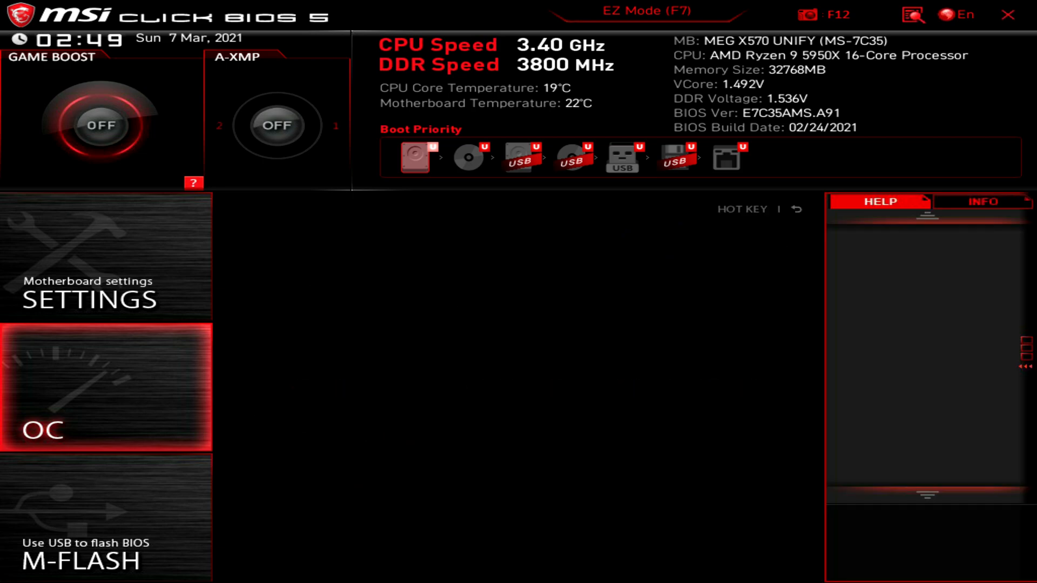
left_click(128, 390)
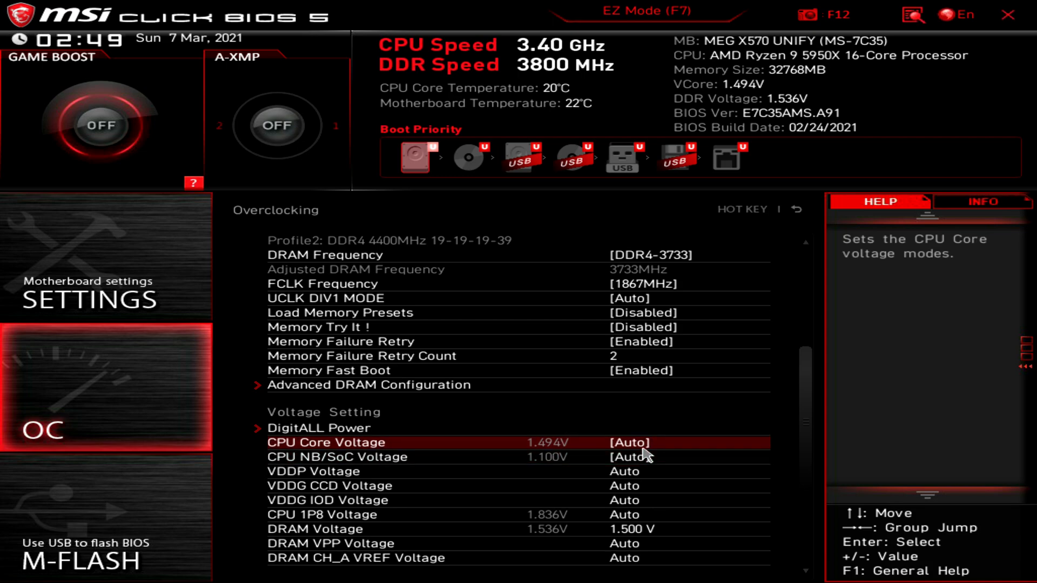
left_click(625, 472)
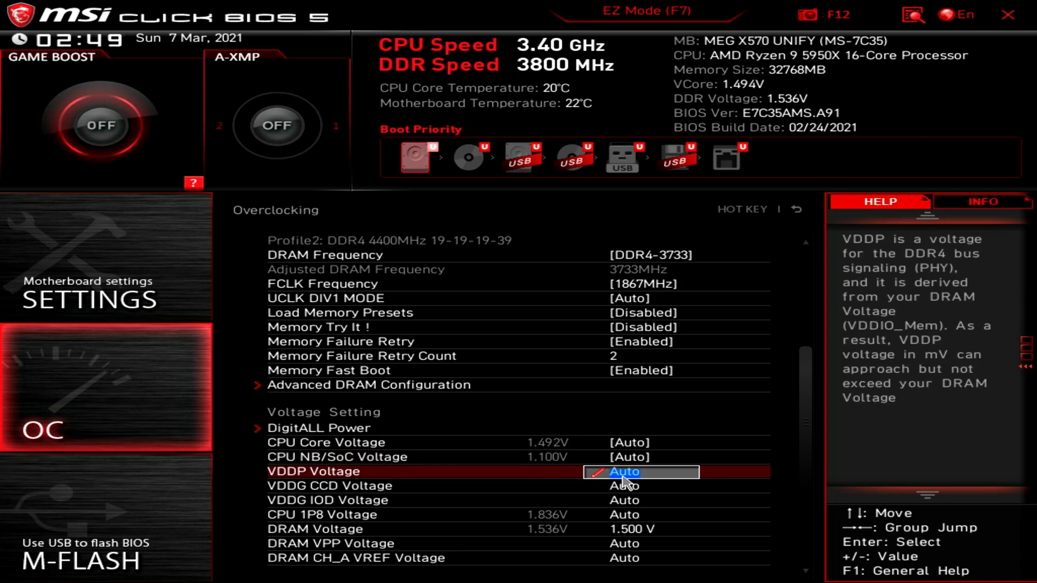
left_click(639, 529)
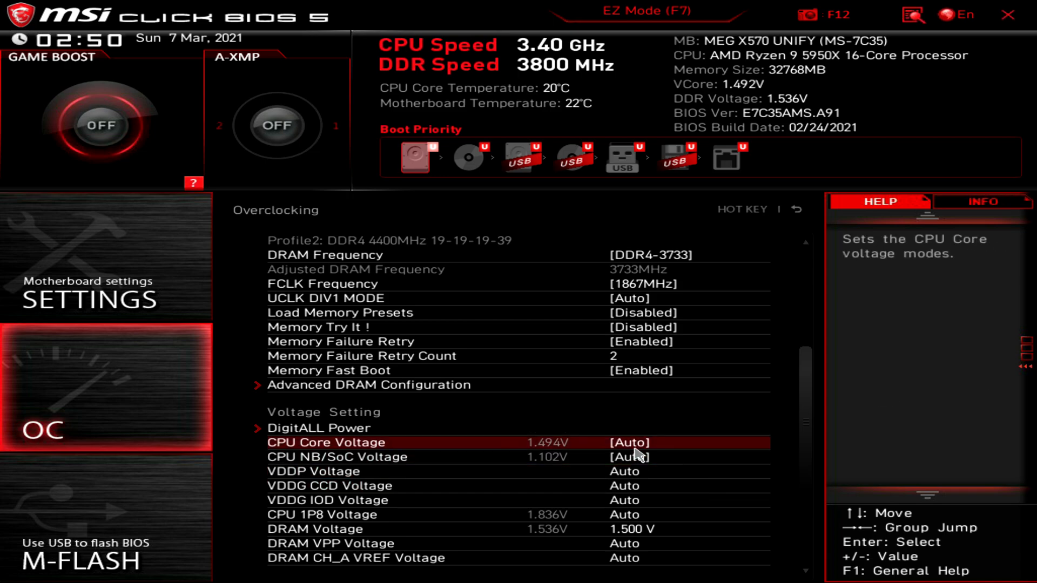
left_click(629, 458)
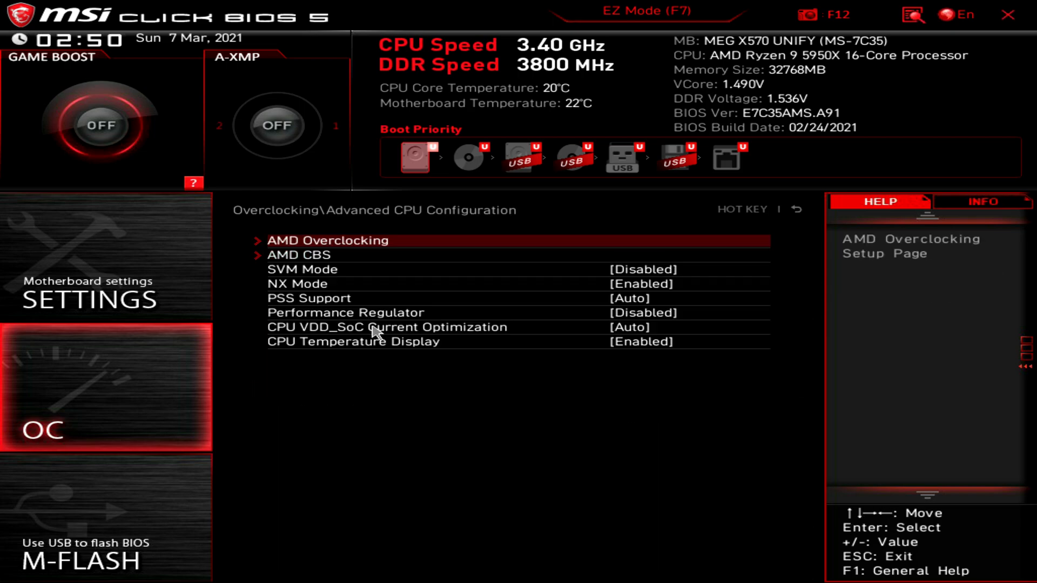
mouse_move(718, 280)
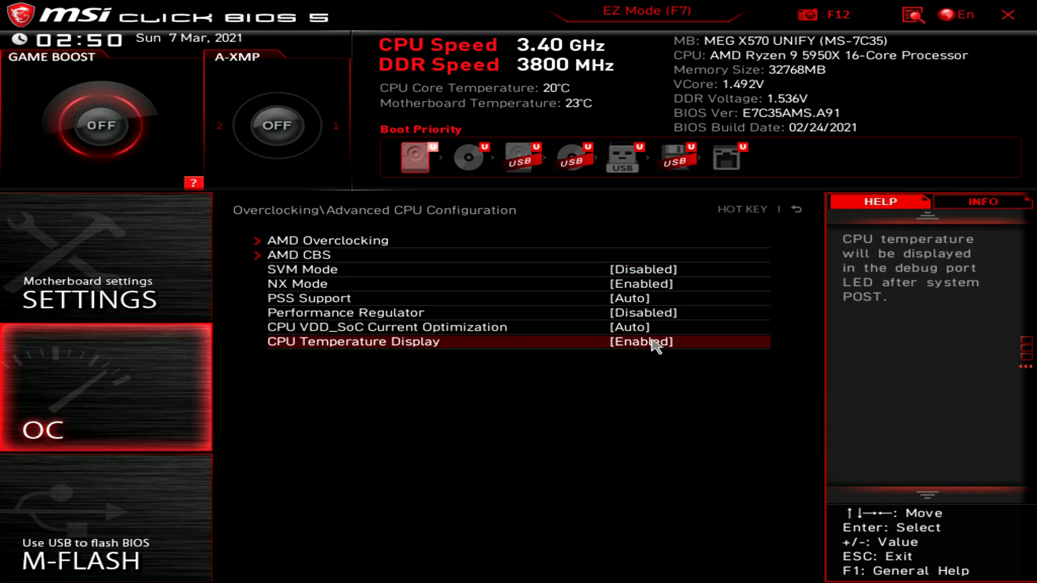
mouse_move(645, 356)
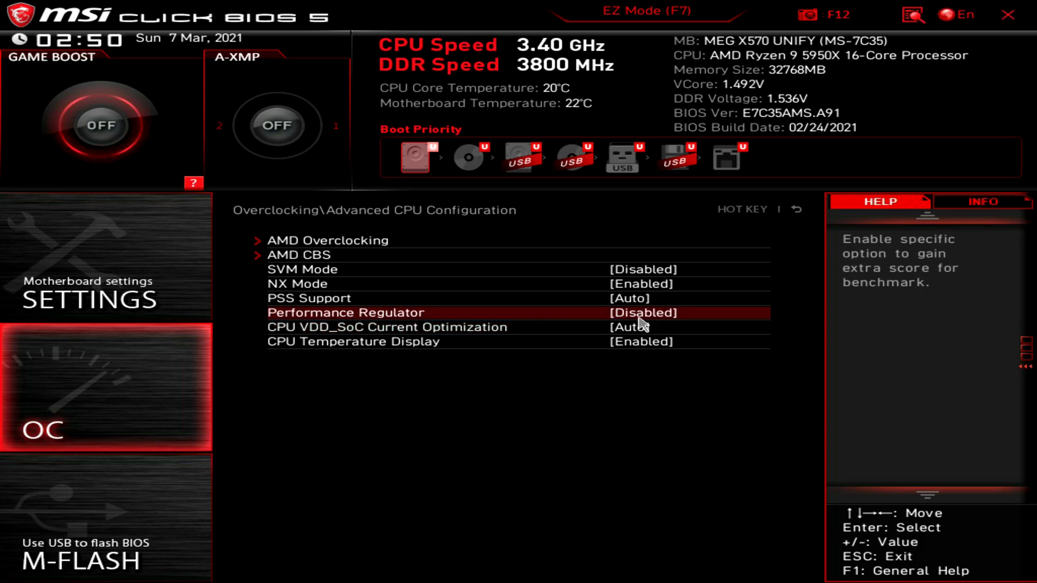
Review the Performance Regulator presets and keep it Disabled
left_click(646, 313)
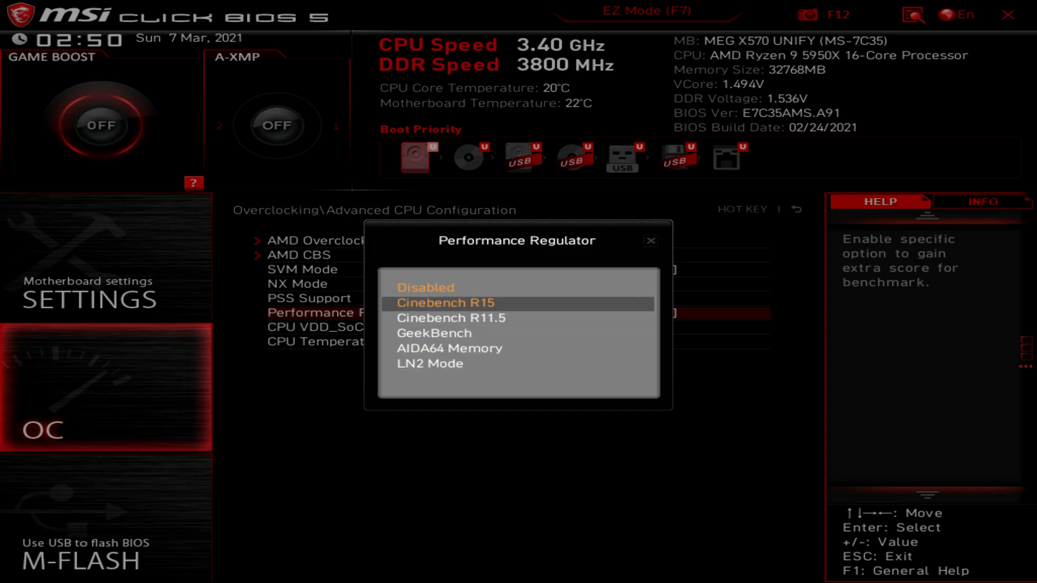
left_click(425, 287)
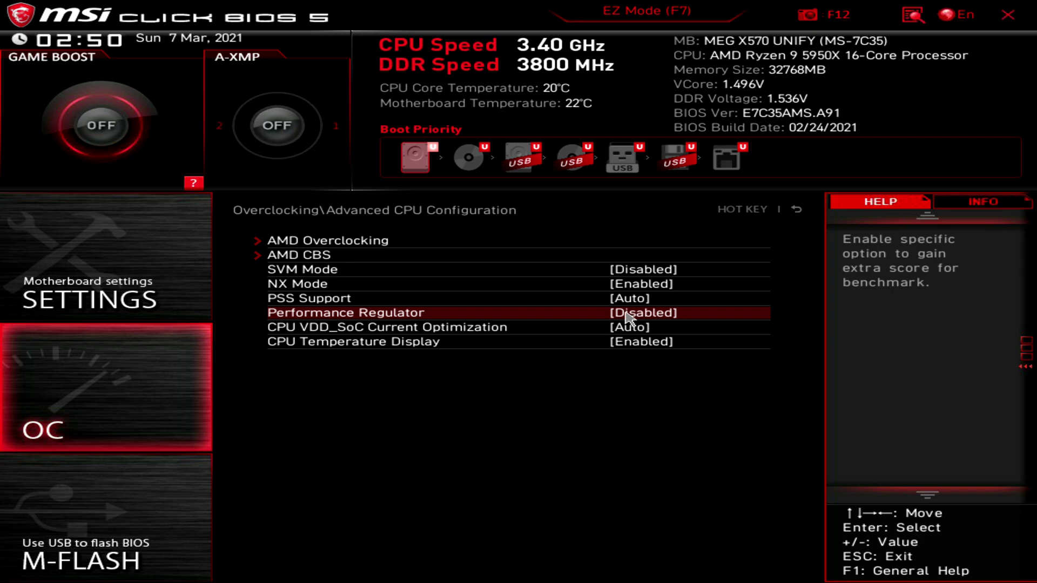
mouse_move(639, 324)
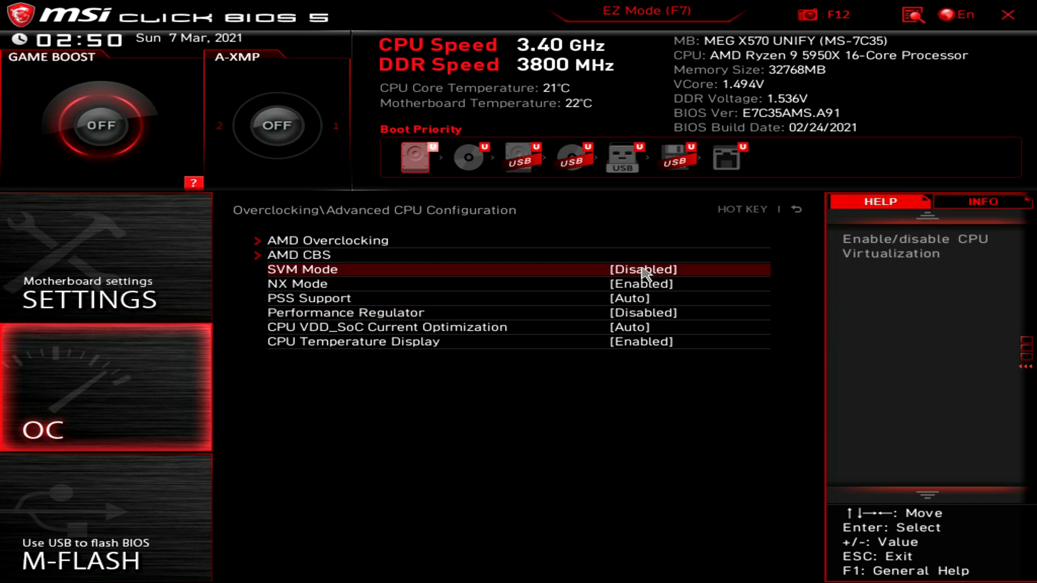
mouse_move(653, 280)
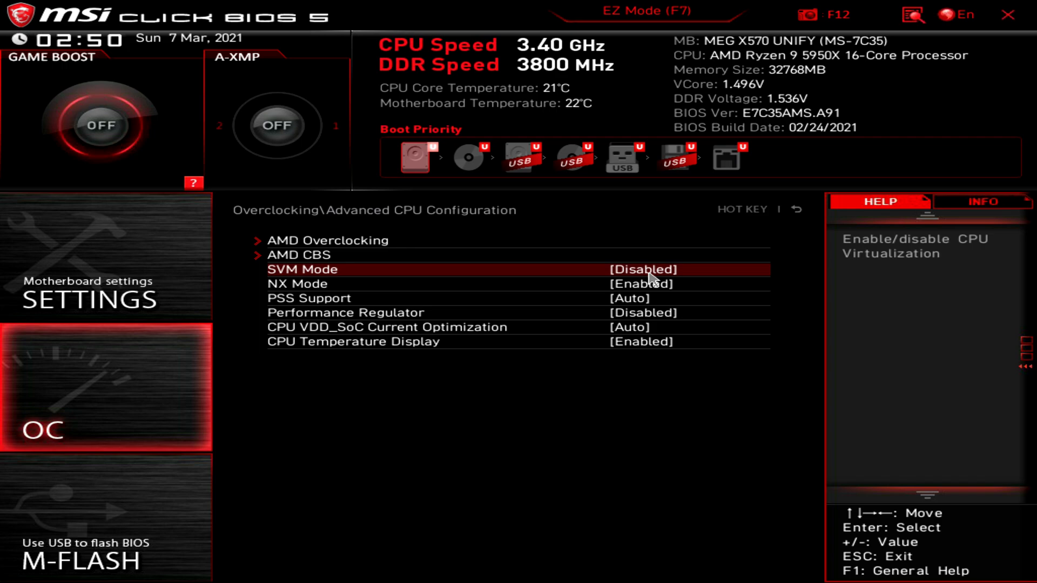
mouse_move(646, 278)
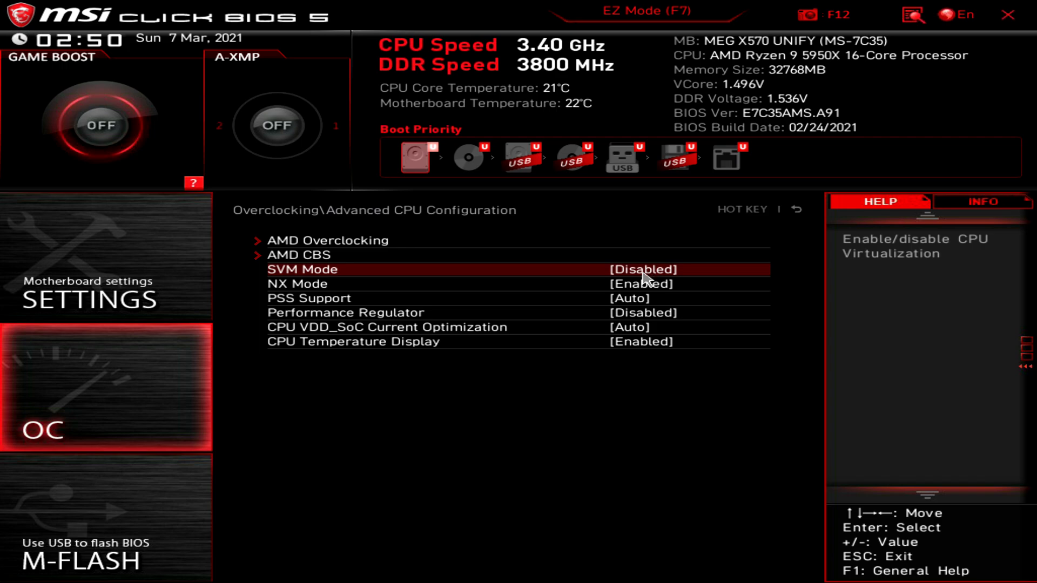
mouse_move(656, 280)
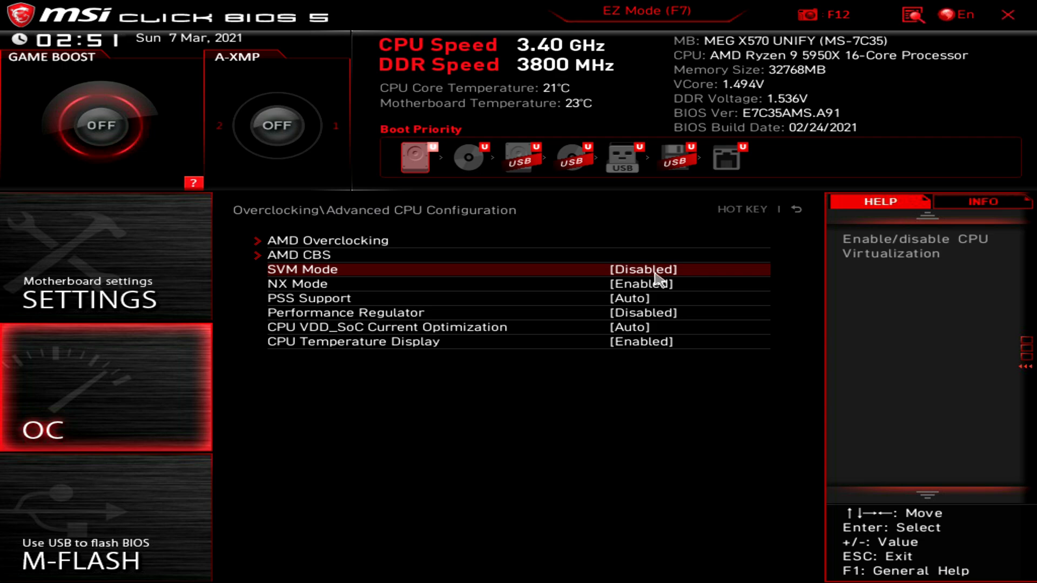
mouse_move(643, 276)
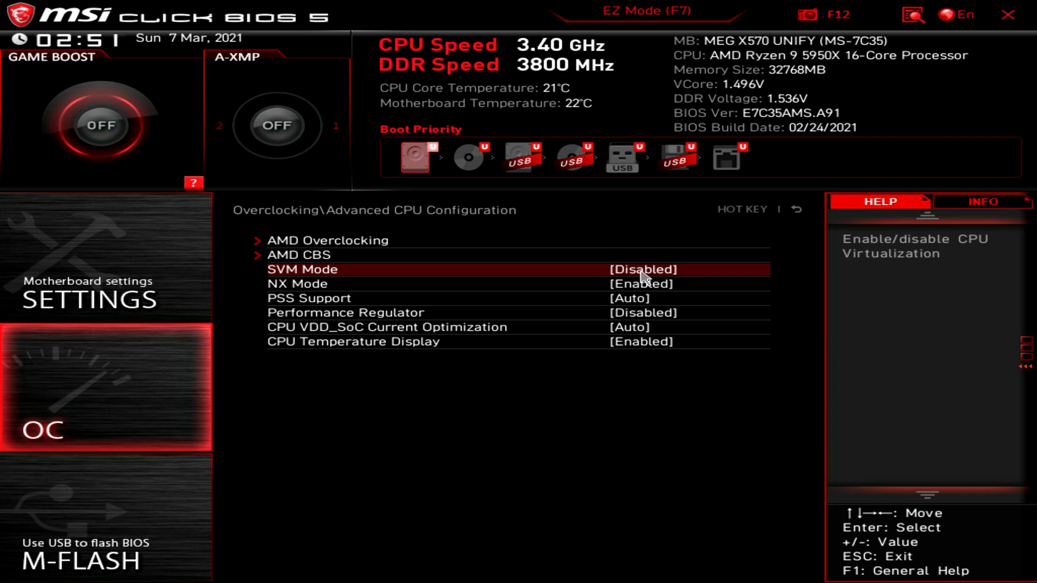
mouse_move(325, 266)
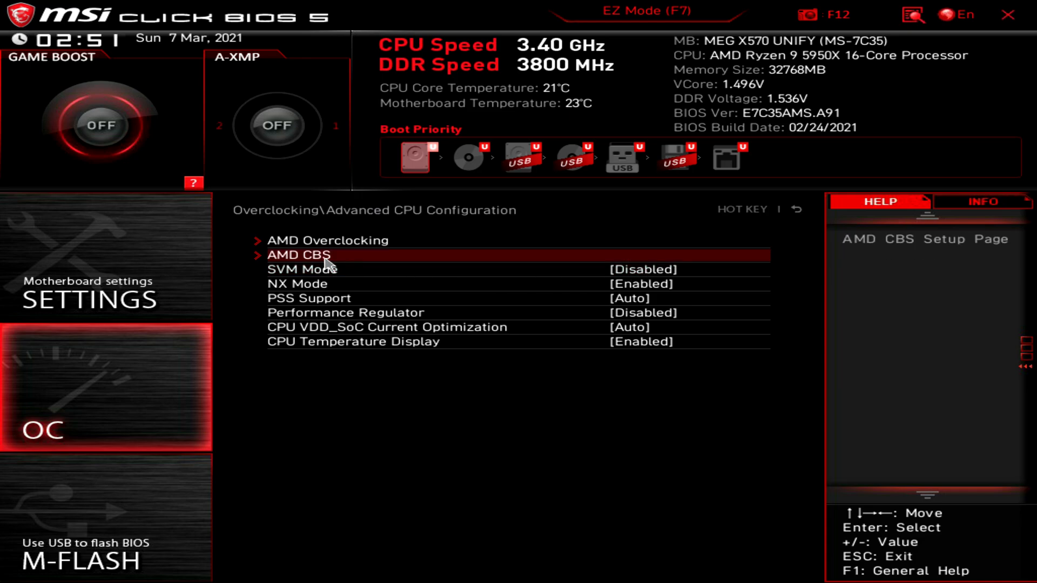
left_click(299, 255)
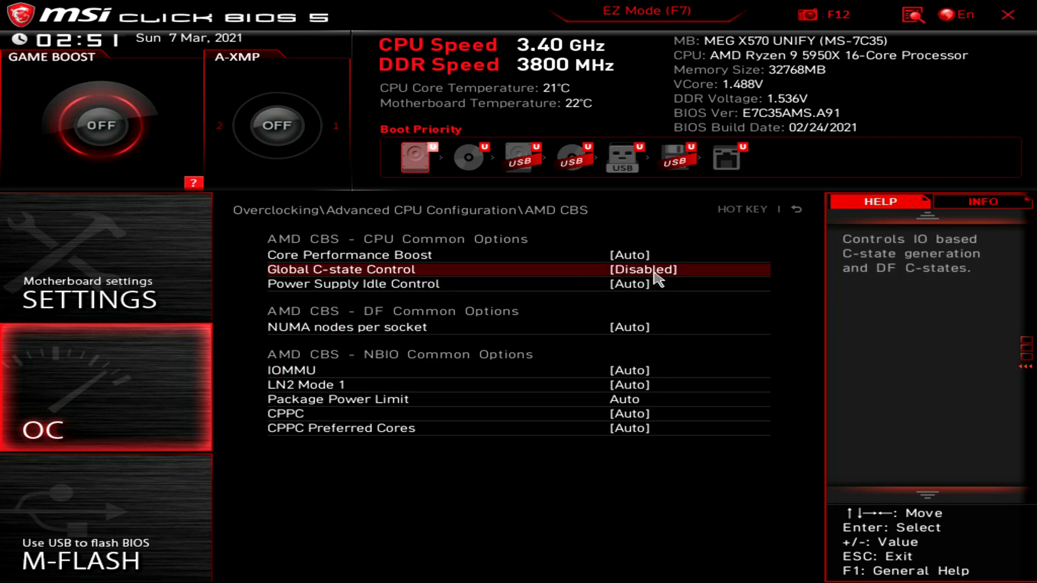
mouse_move(684, 267)
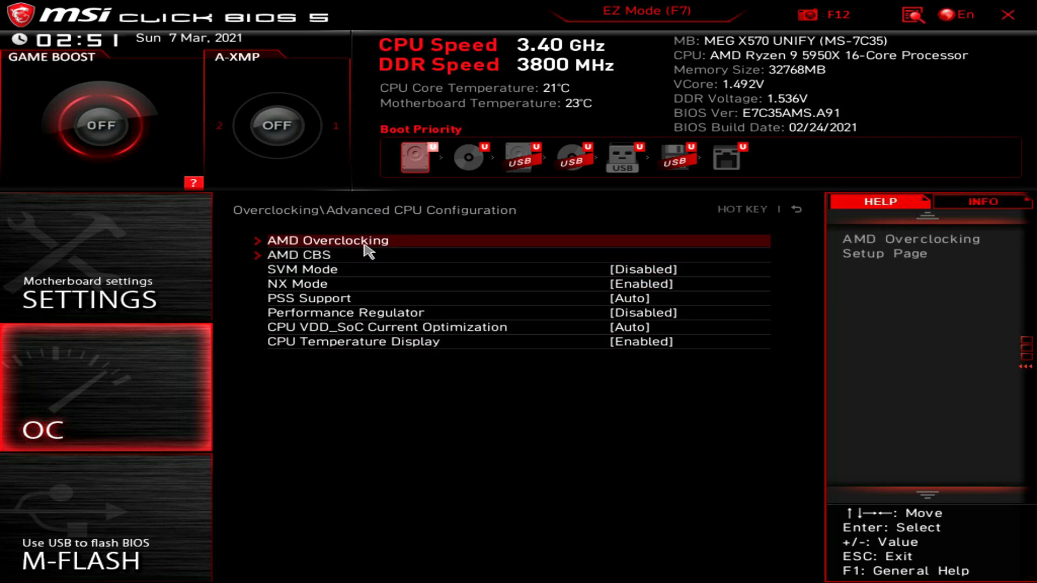
Open AMD Overclocking and set Precision Boost Overdrive to Advanced
left_click(327, 240)
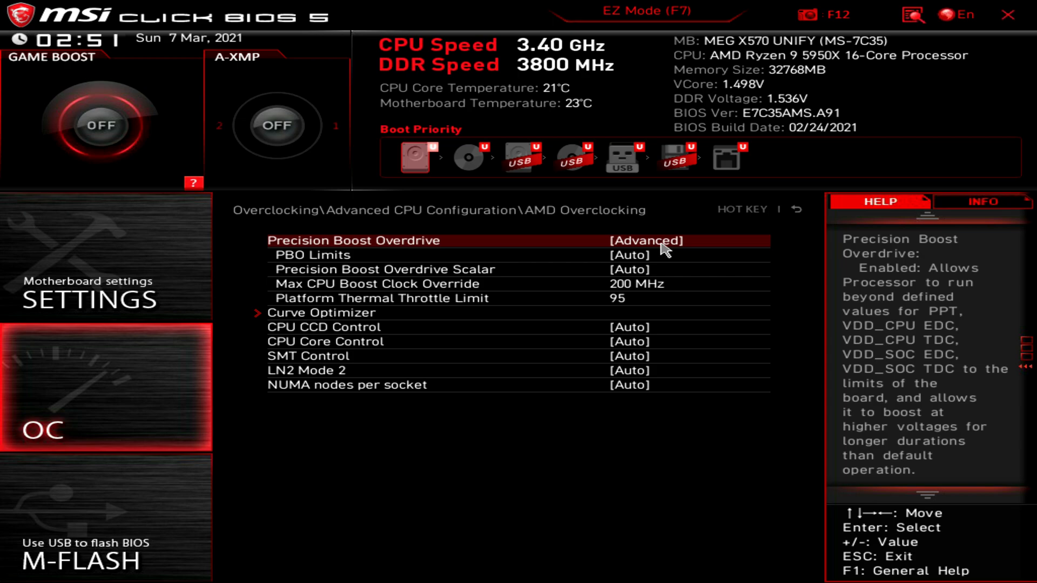
left_click(649, 241)
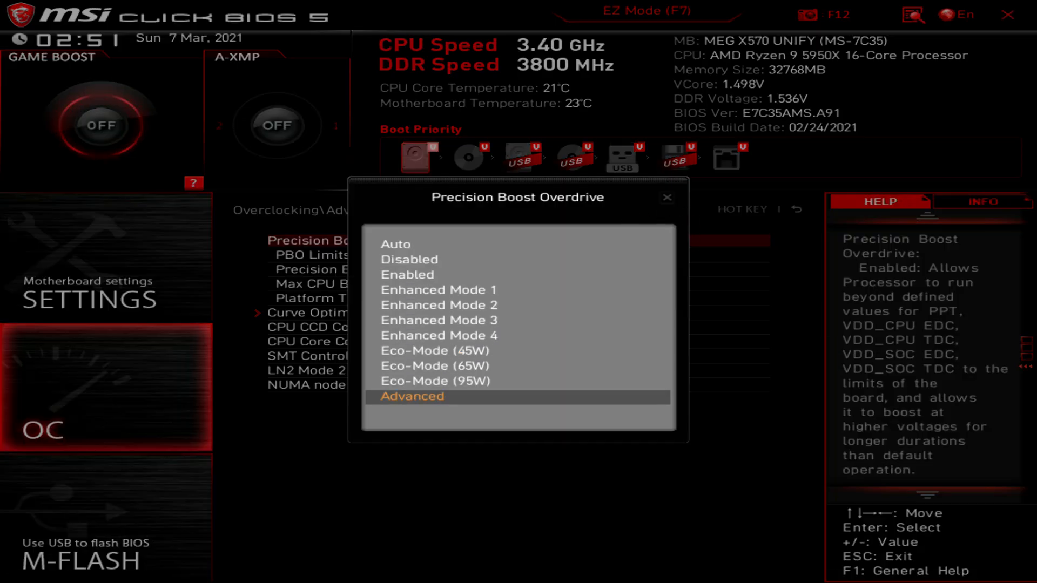
left_click(412, 396)
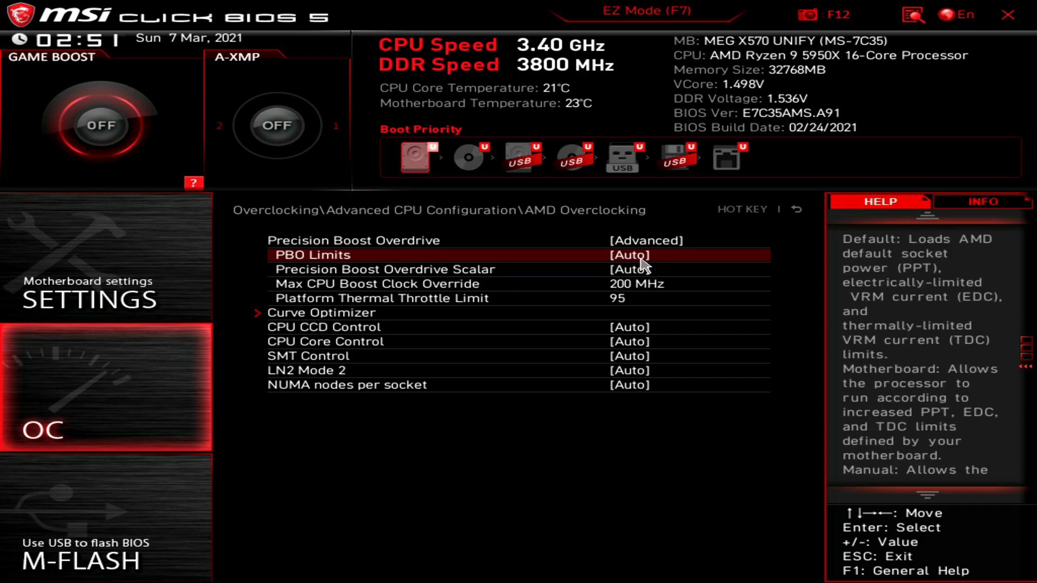
mouse_move(648, 257)
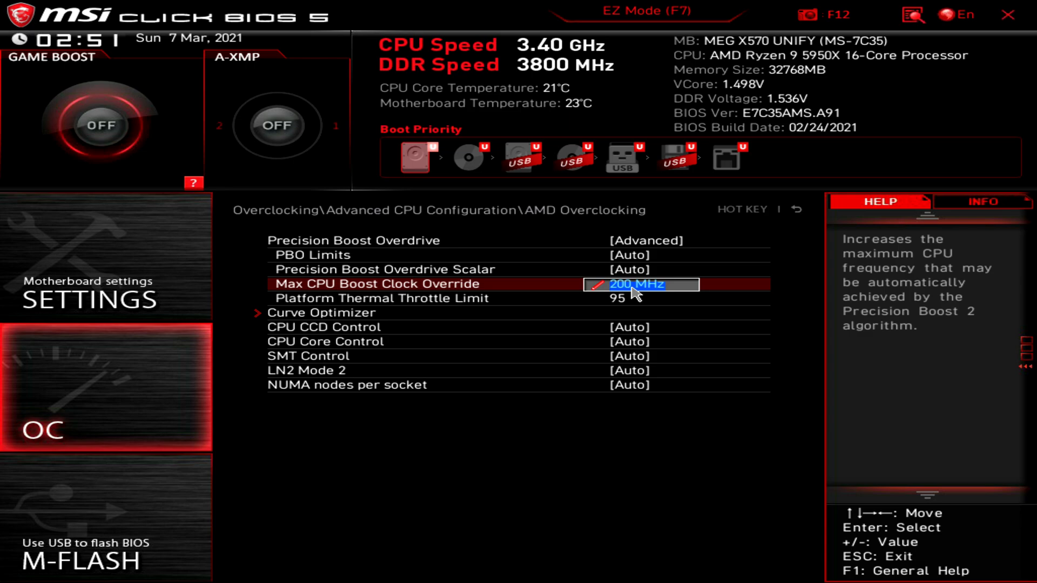
mouse_move(640, 294)
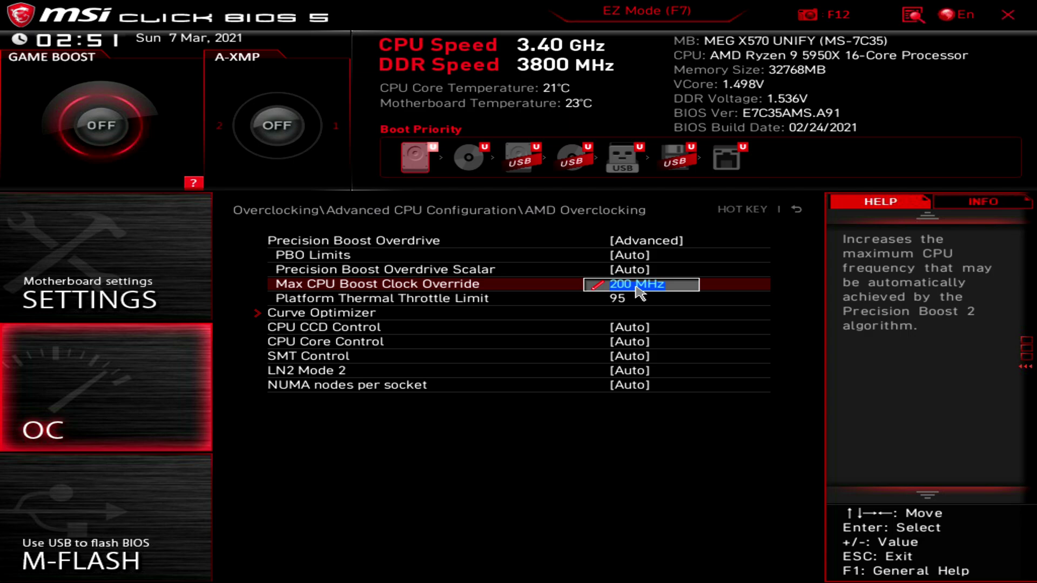
mouse_move(656, 298)
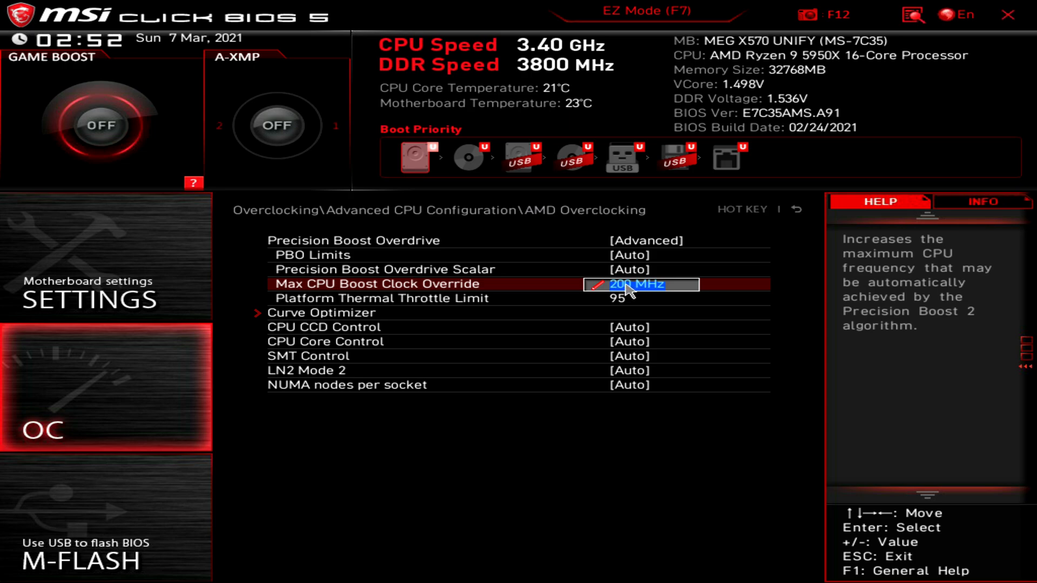
mouse_move(635, 300)
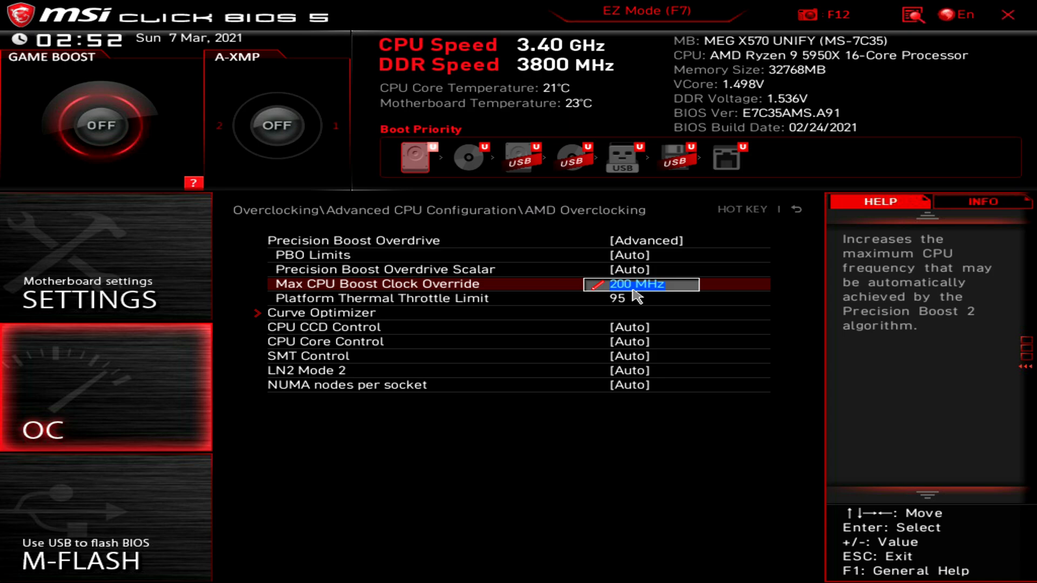
mouse_move(623, 299)
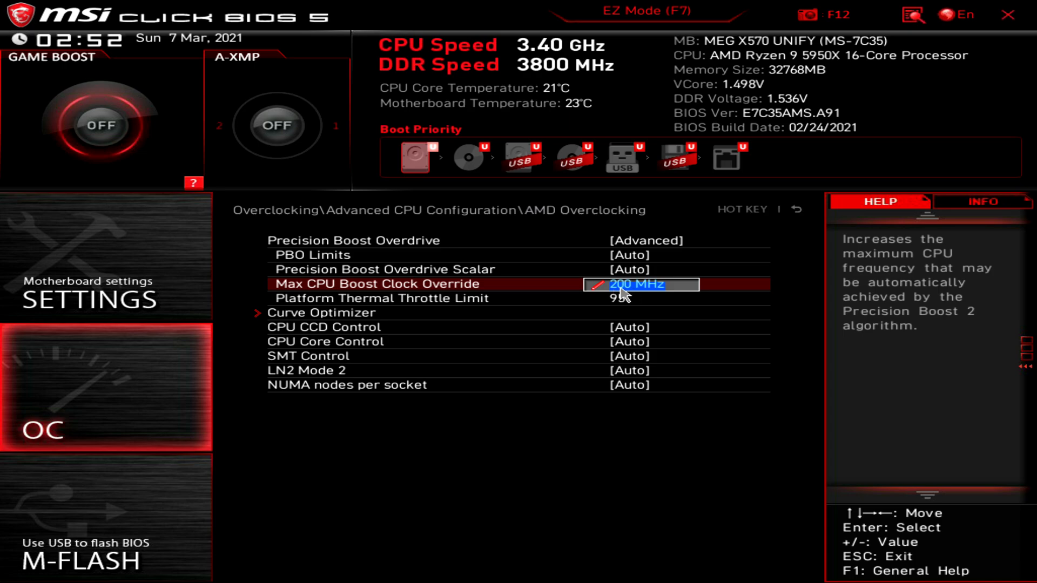
mouse_move(648, 303)
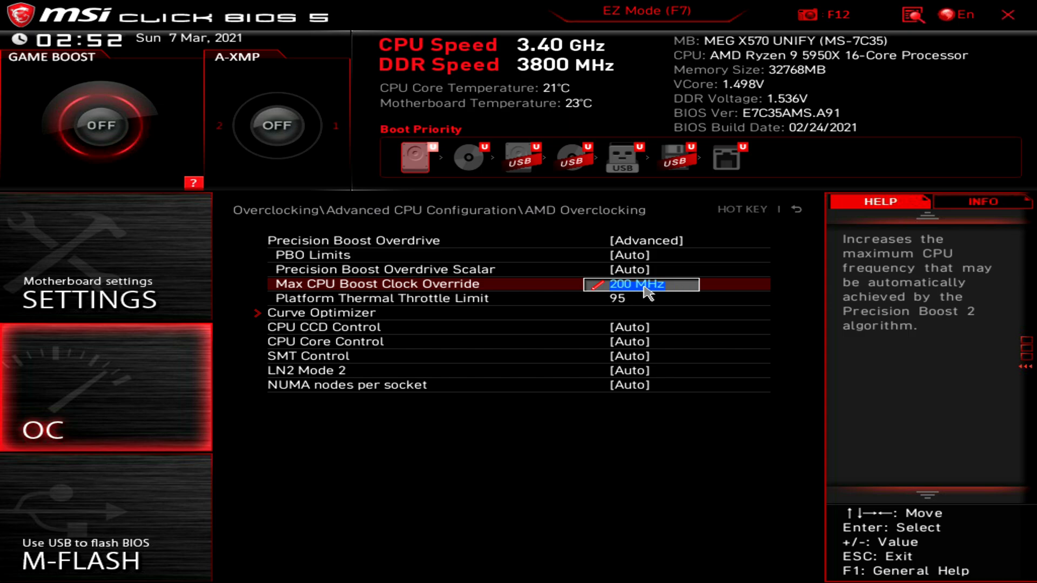
mouse_move(642, 297)
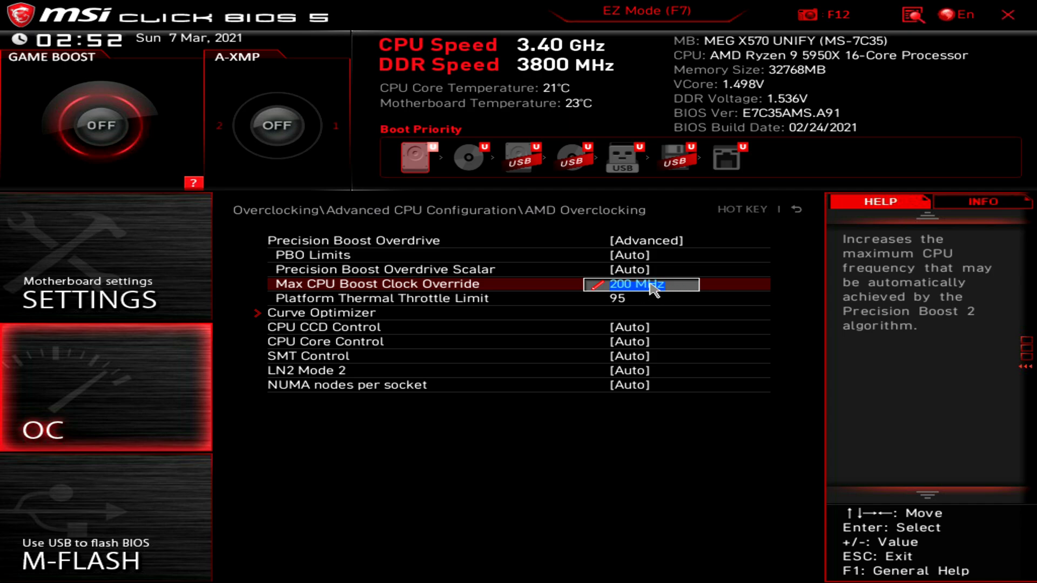
mouse_move(659, 297)
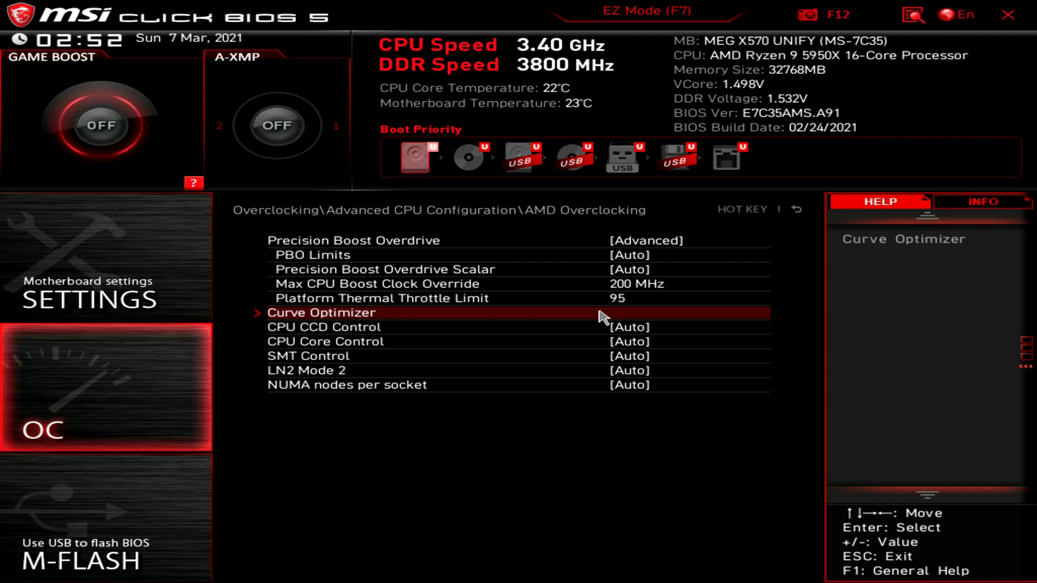
Open Curve Optimizer and confirm All Cores, Negative sign, magnitude 27
left_click(321, 312)
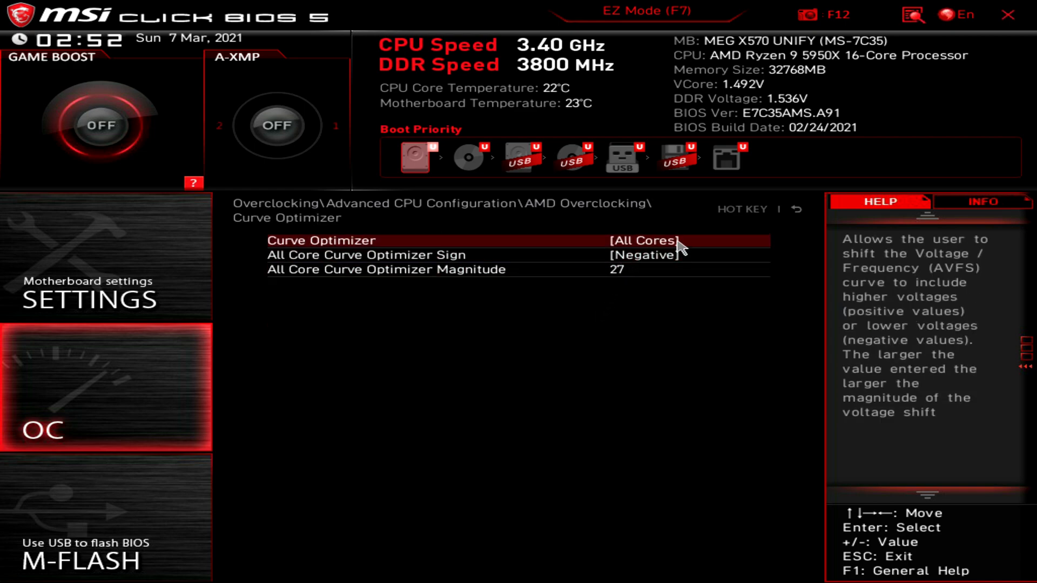
left_click(617, 269)
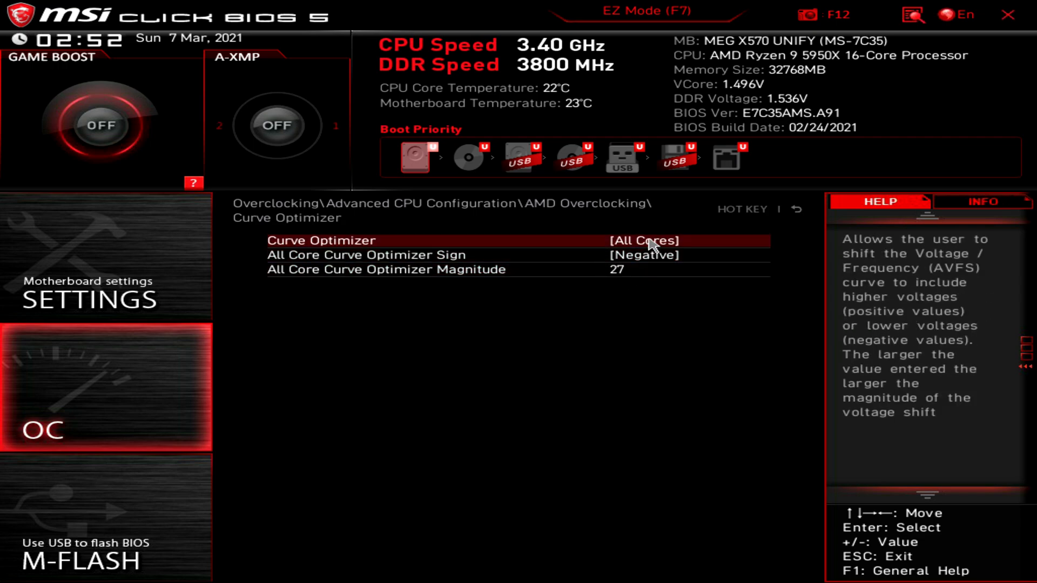
left_click(641, 270)
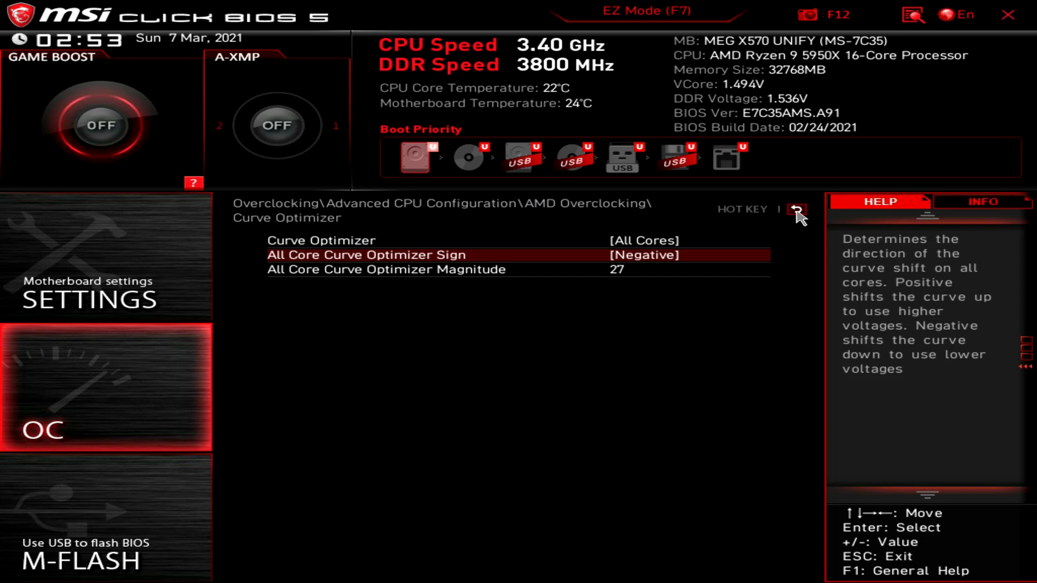
Go back from Curve Optimizer to the AMD Overclocking list
left_click(796, 210)
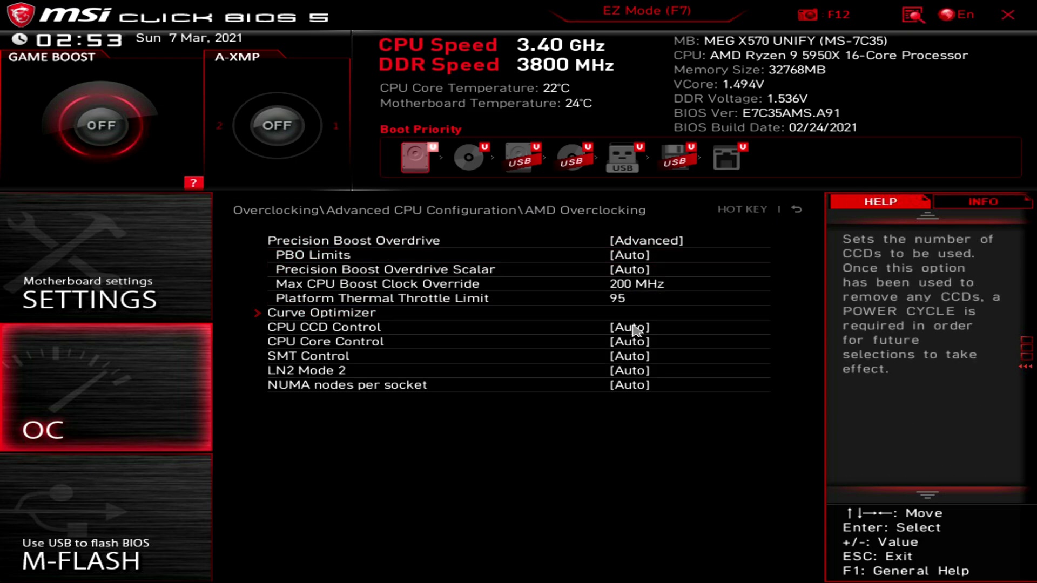
mouse_move(640, 341)
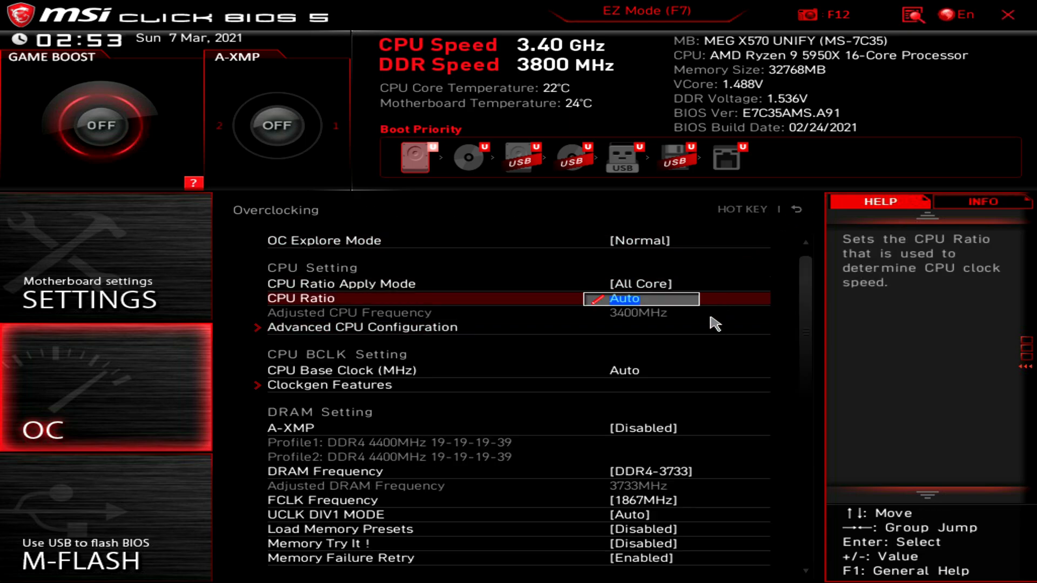
left_click(623, 371)
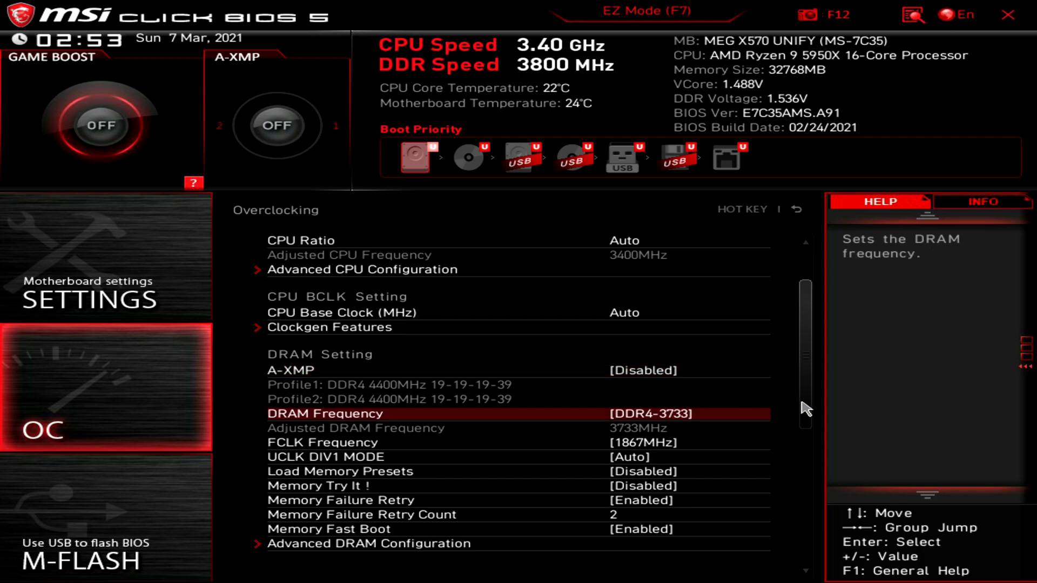
scroll("down", 3)
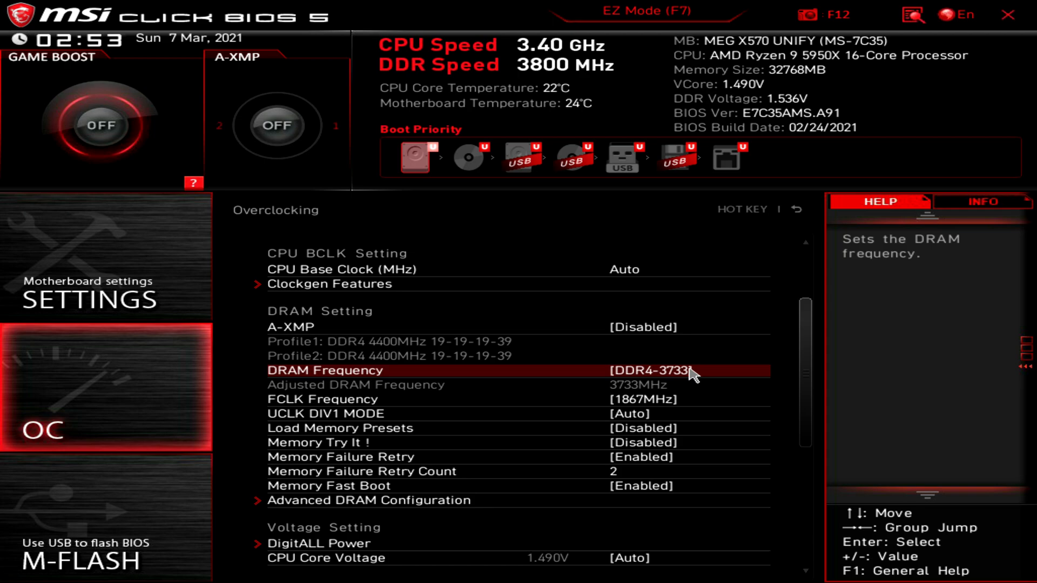
mouse_move(679, 377)
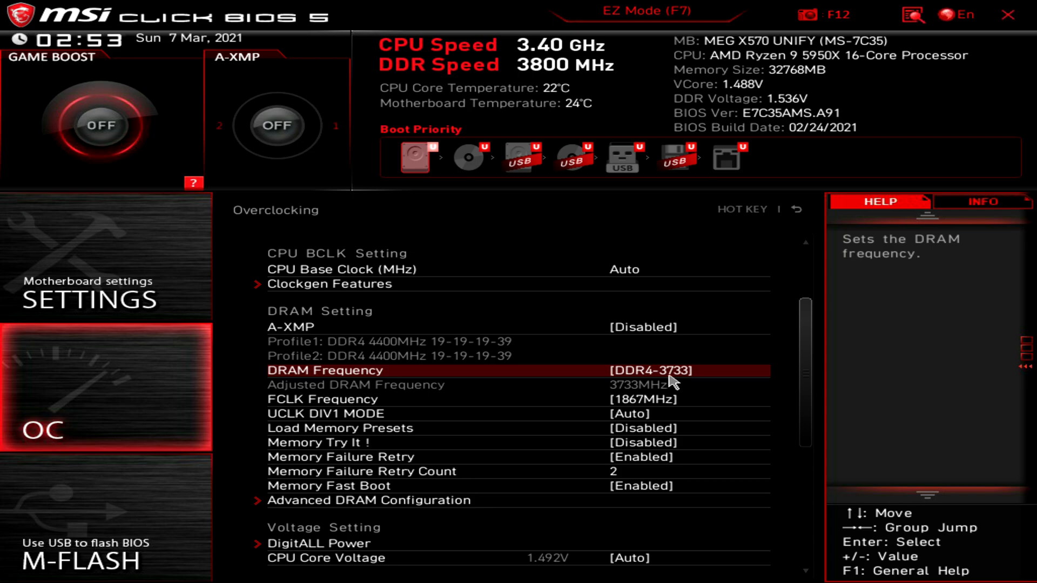
mouse_move(628, 412)
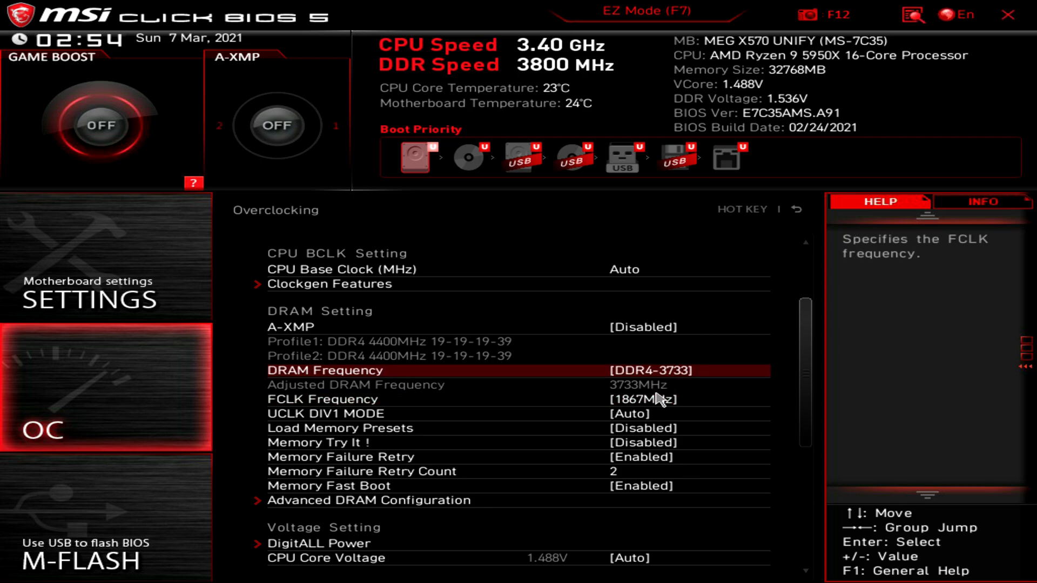
mouse_move(698, 379)
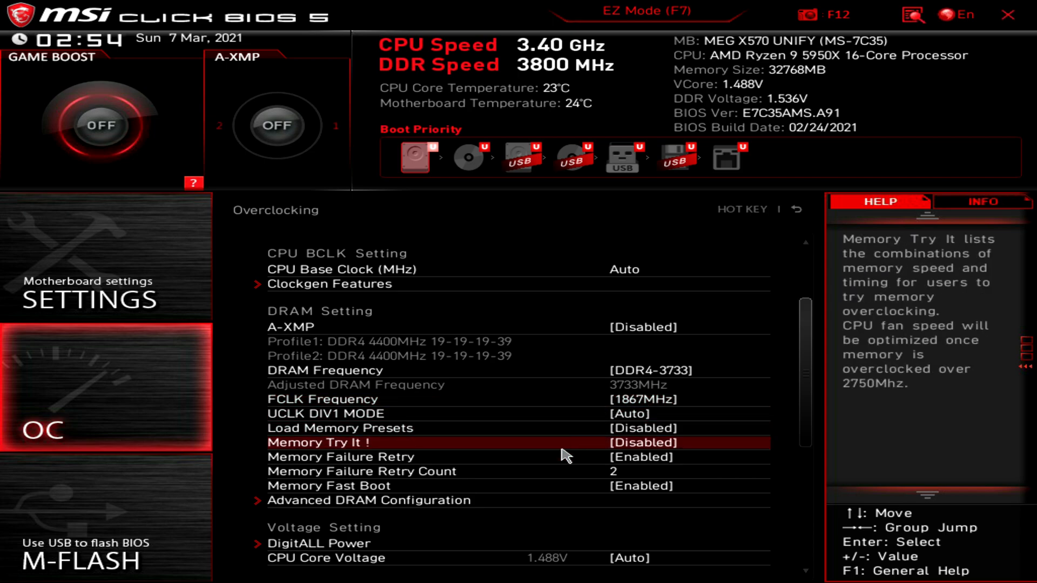
mouse_move(405, 399)
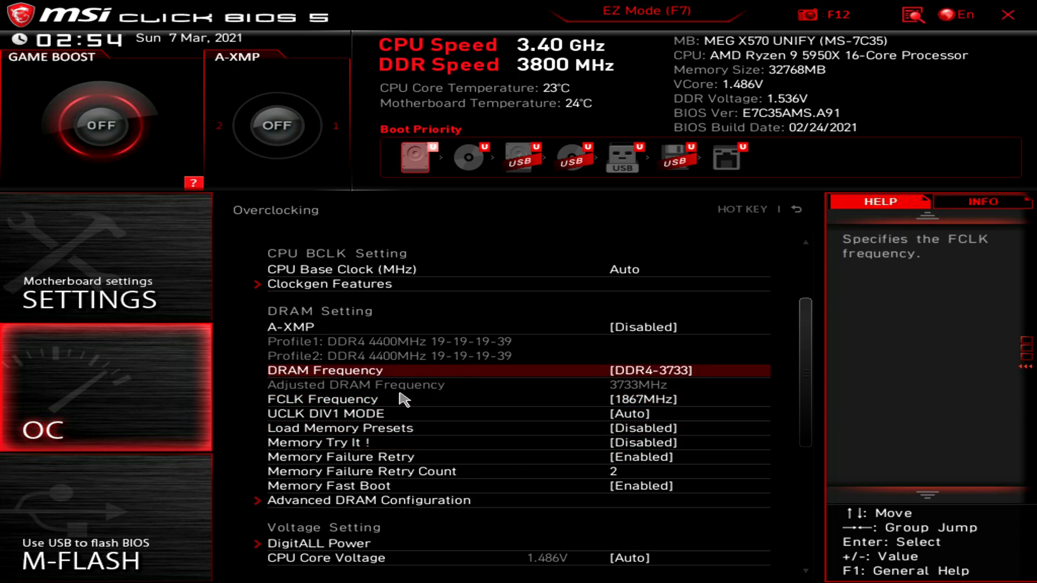
left_click(366, 501)
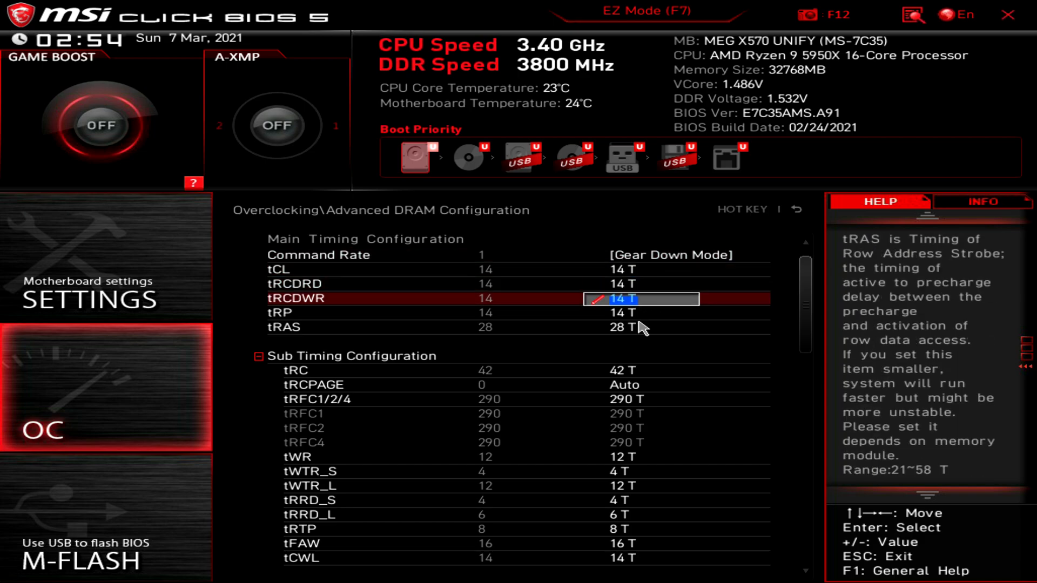
Review tRCPAGE, tRFC and remaining memory timings, then return to Overclocking
left_click(633, 385)
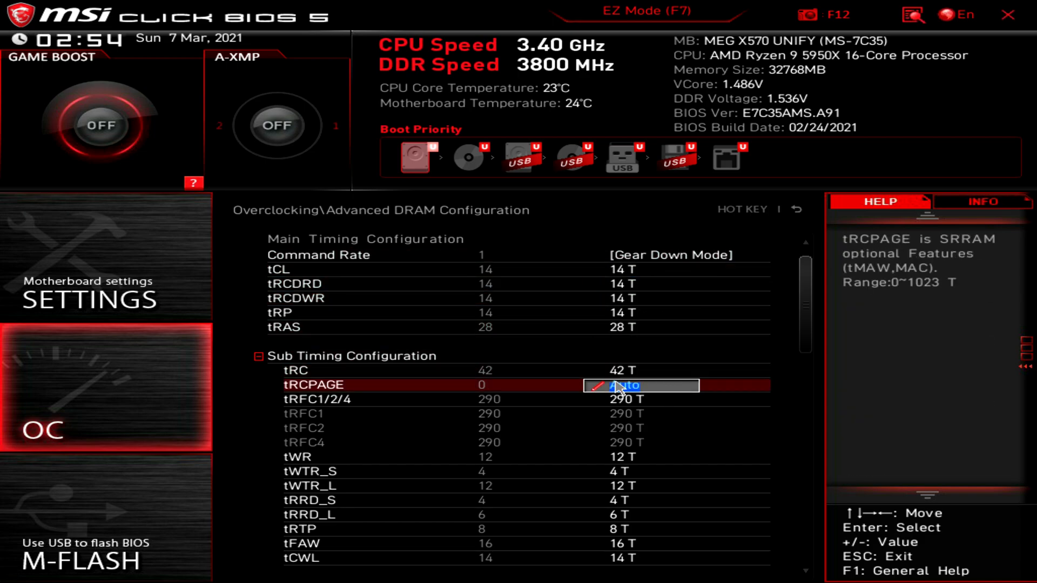
left_click(658, 409)
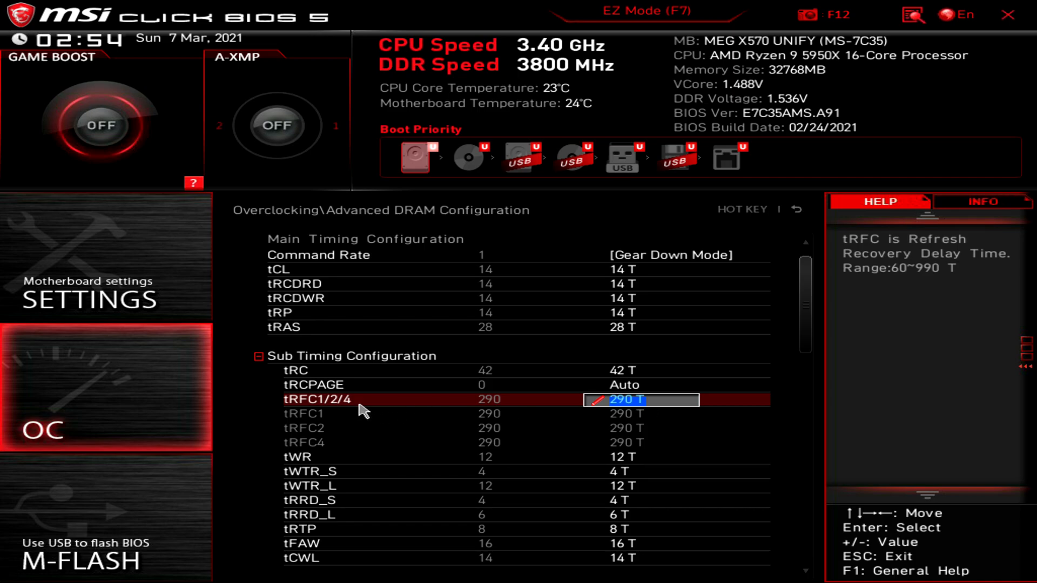
mouse_move(575, 417)
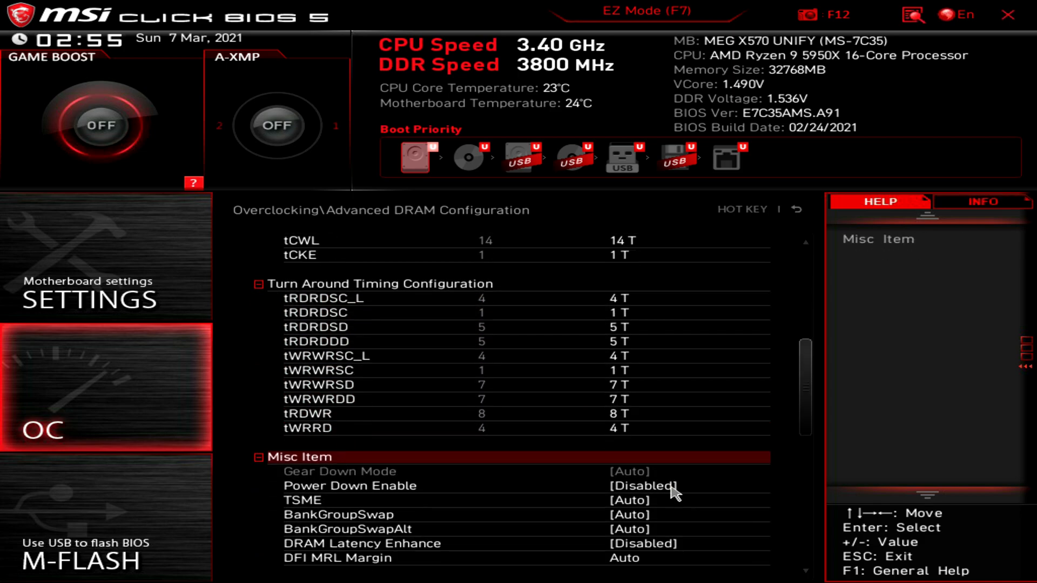
scroll("down", 3)
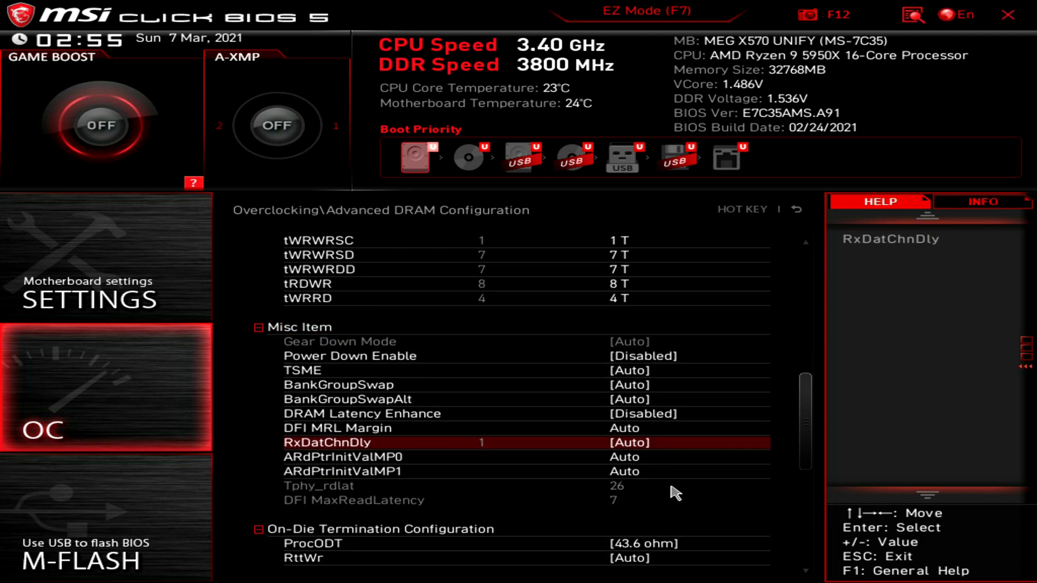
scroll("down", 3)
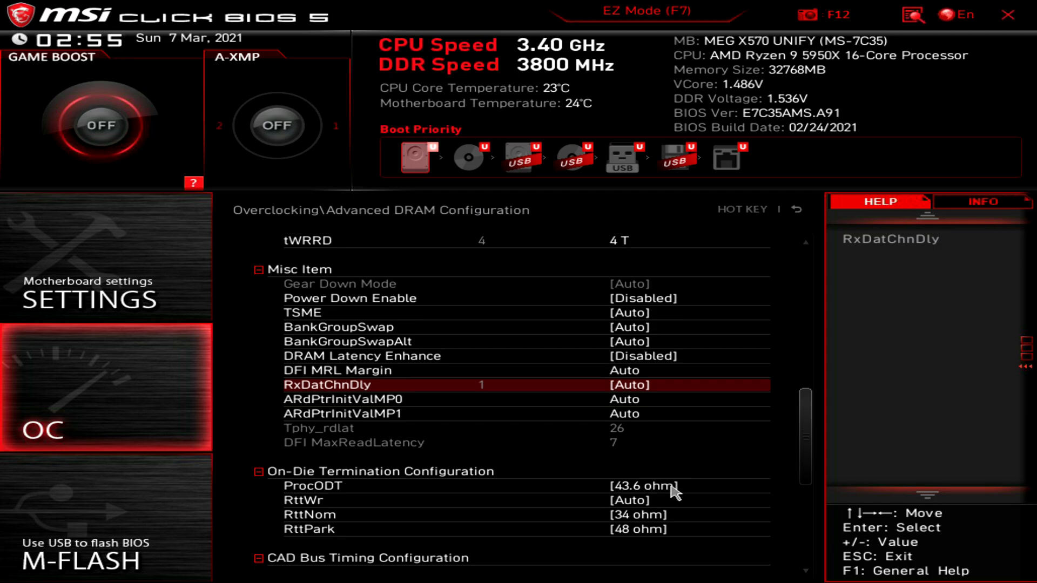
scroll("down", 3)
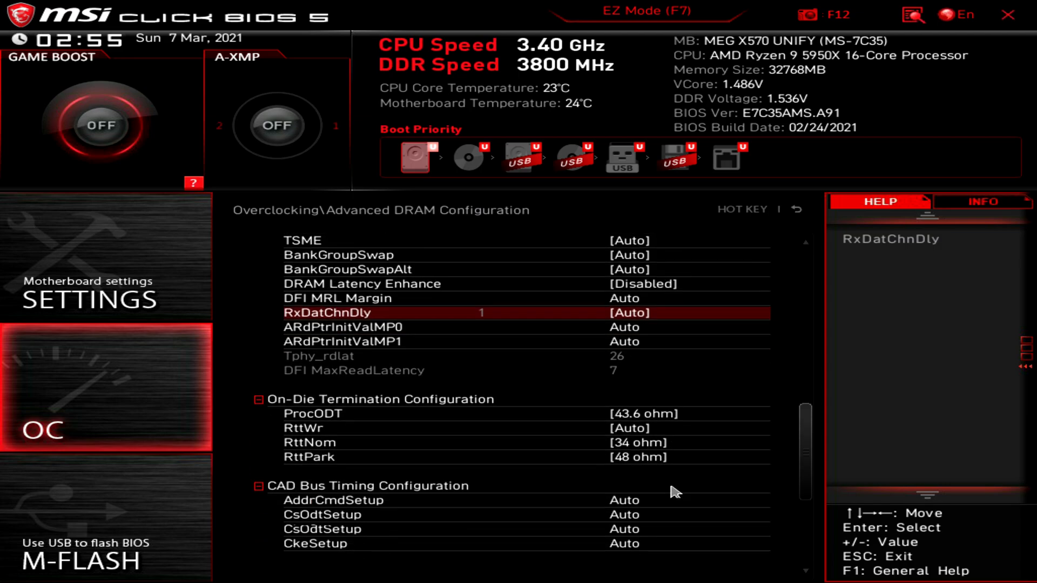
scroll("down", 3)
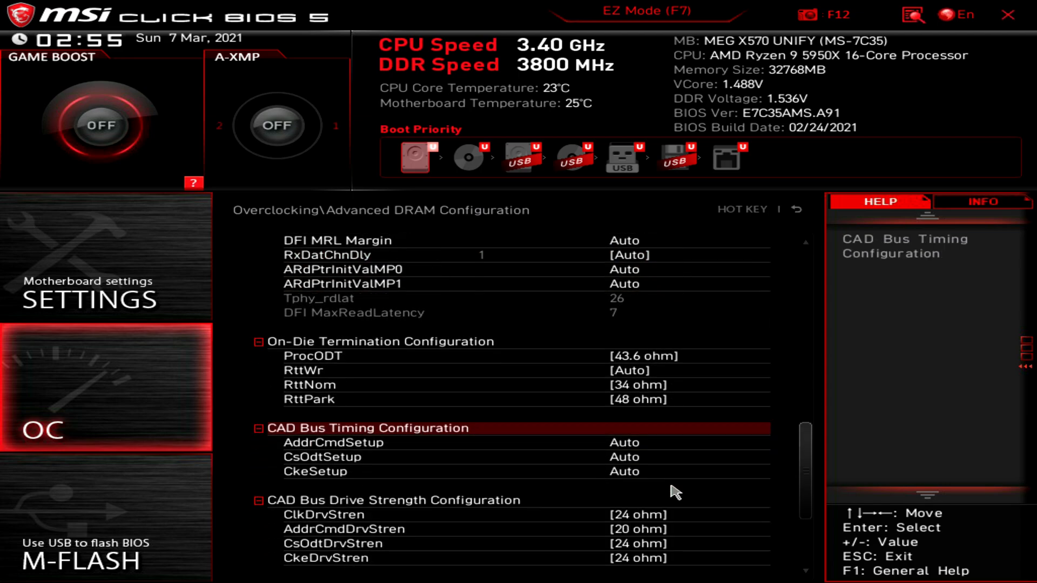
scroll("down", 3)
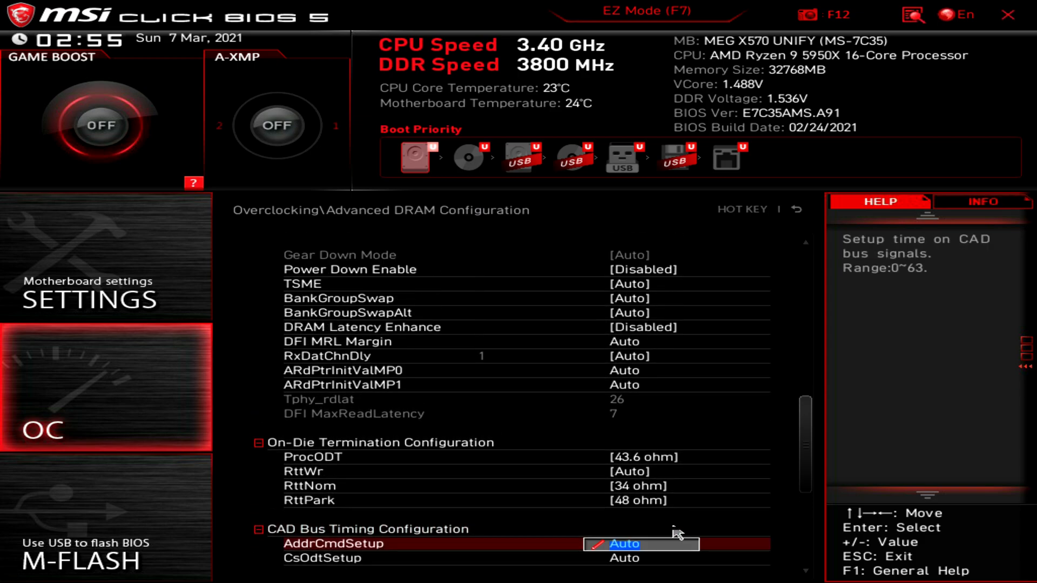
scroll("down", 3)
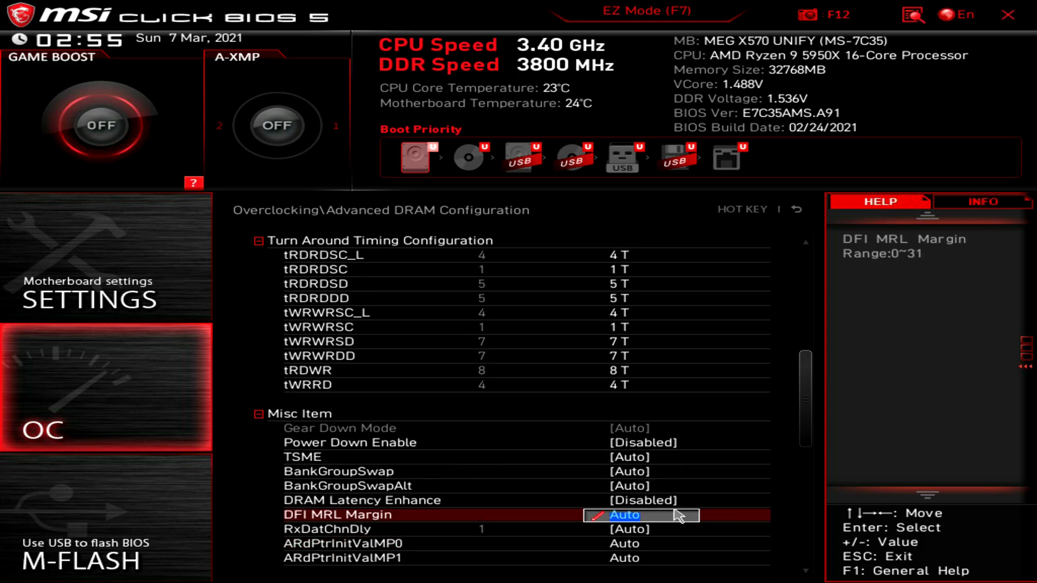
left_click(796, 209)
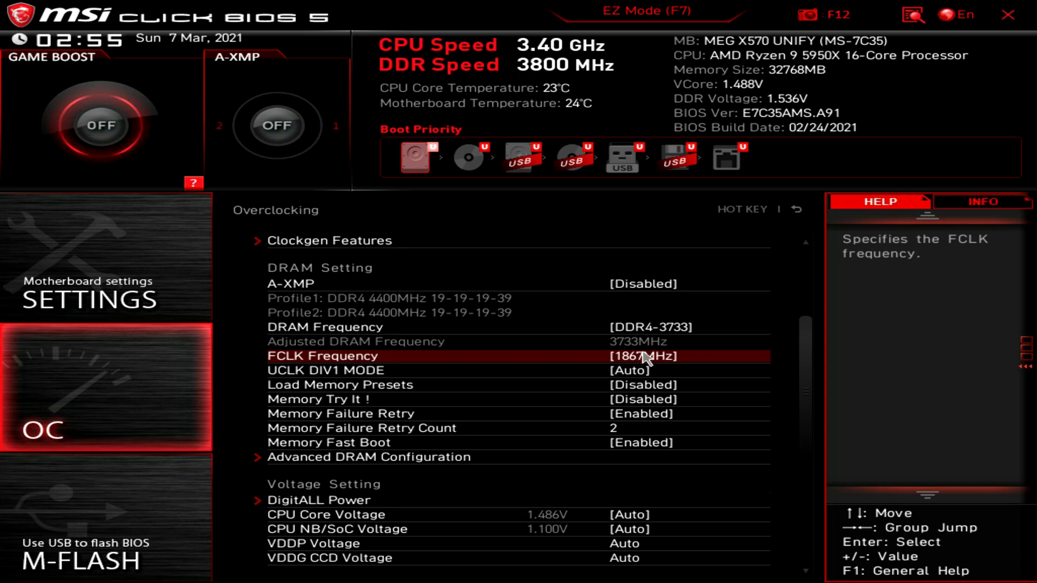
mouse_move(636, 403)
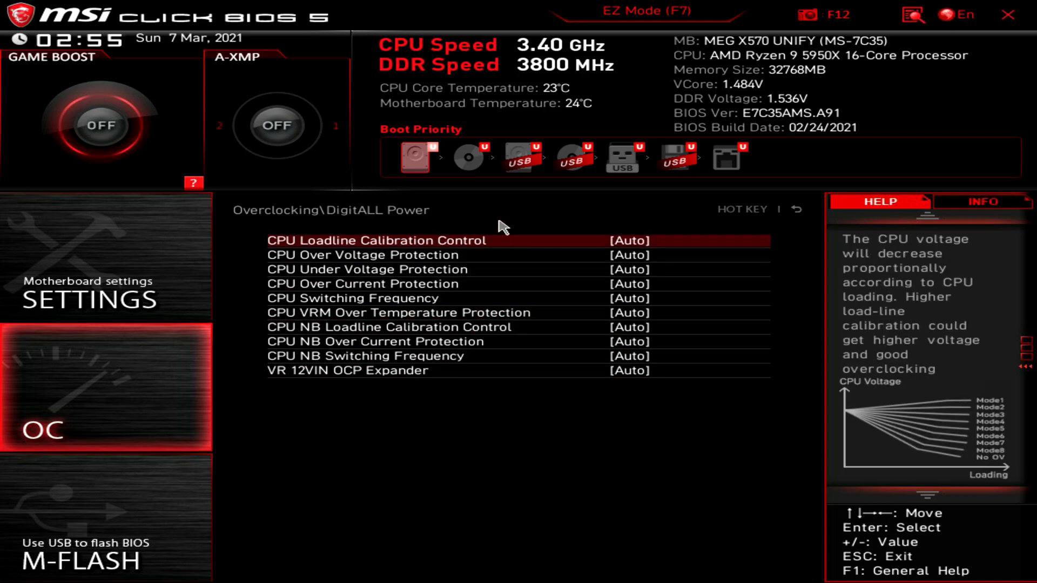
mouse_move(781, 233)
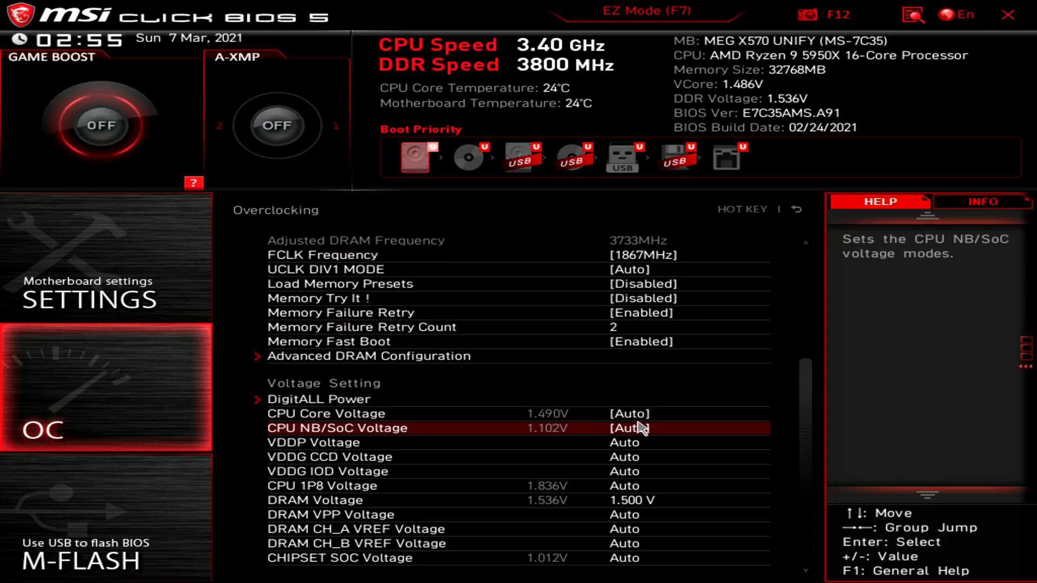
mouse_move(613, 399)
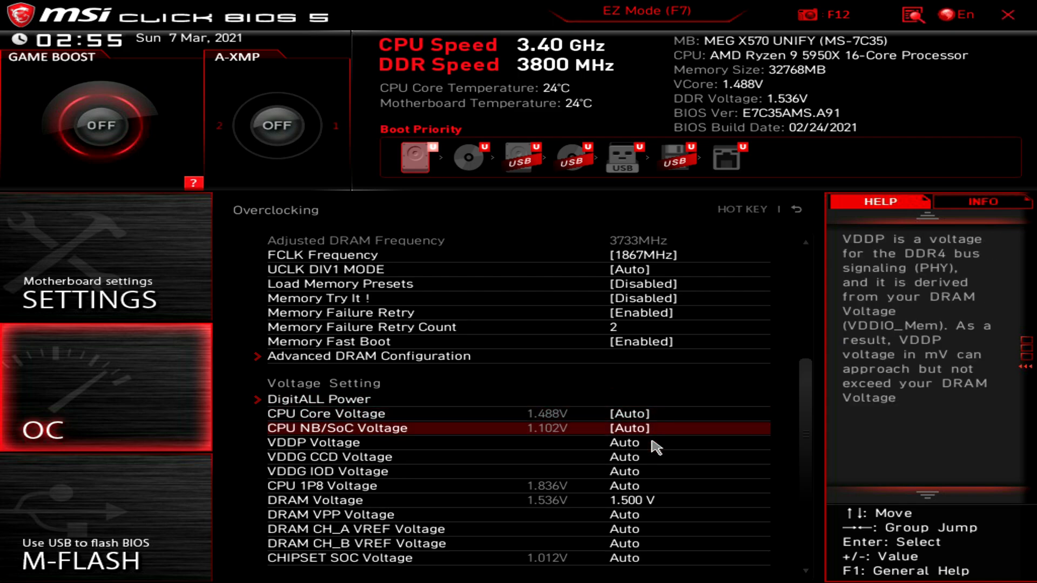
Keep CPU Core Voltage on Auto and DRAM Voltage at 1.500 V, then exit BIOS
left_click(644, 443)
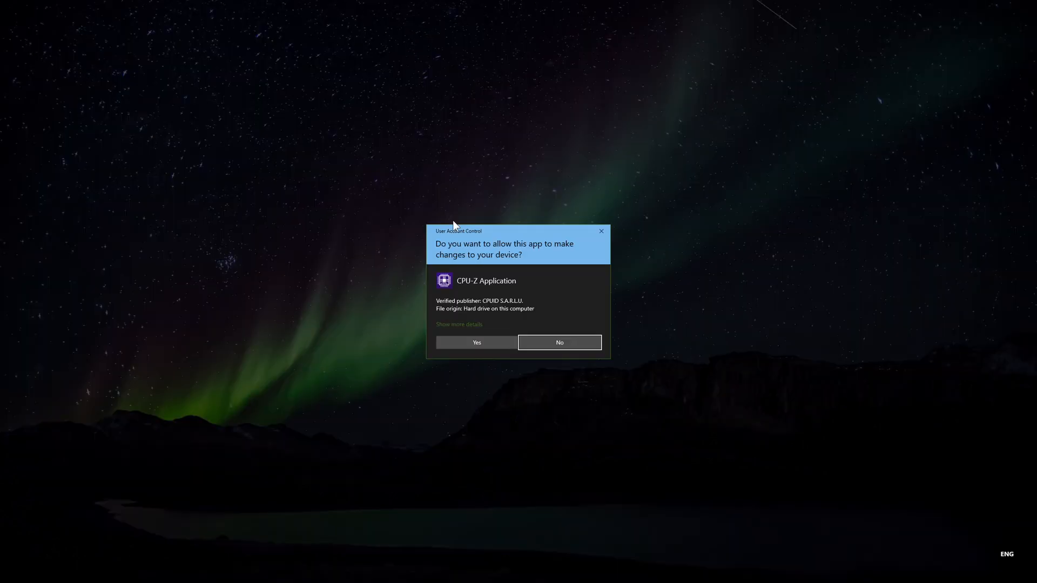
Allow CPU-Z through User Account Control to show the Ryzen 9 5950X details
left_click(477, 343)
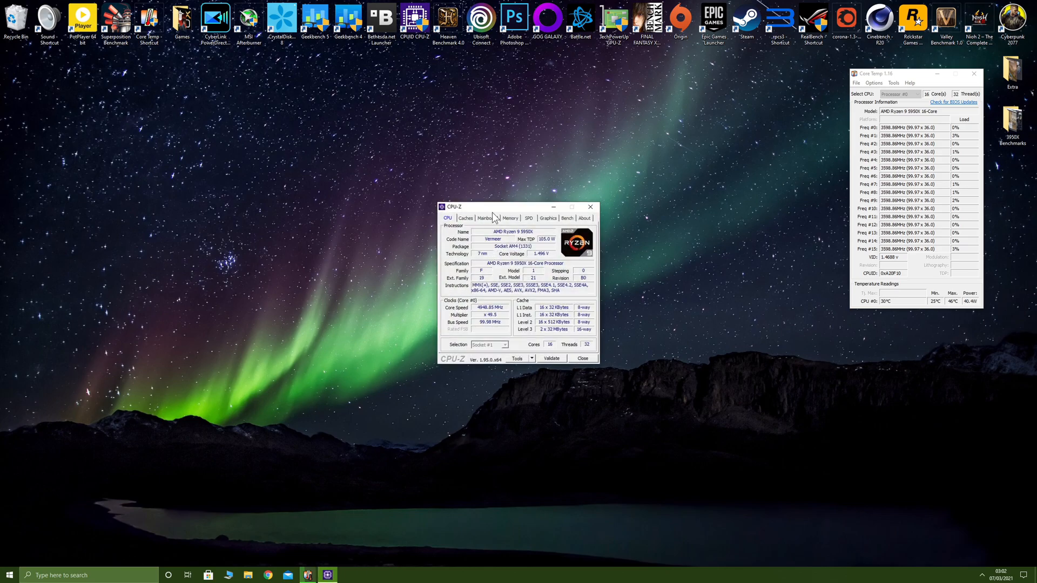
Move CPU-Z left and run the CPU benchmark from the Bench page
left_click_drag(514, 207, 433, 207)
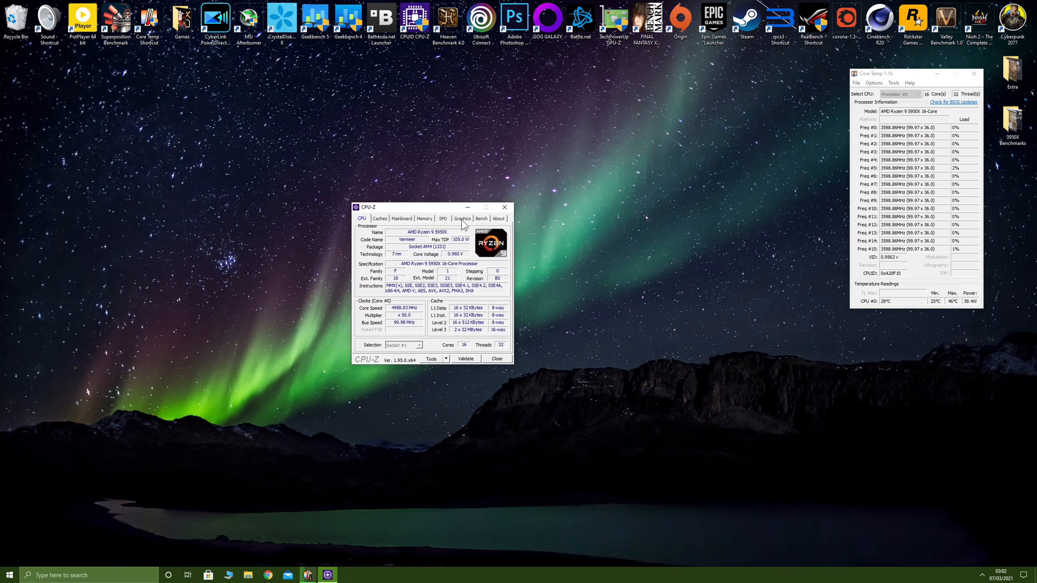
left_click(481, 218)
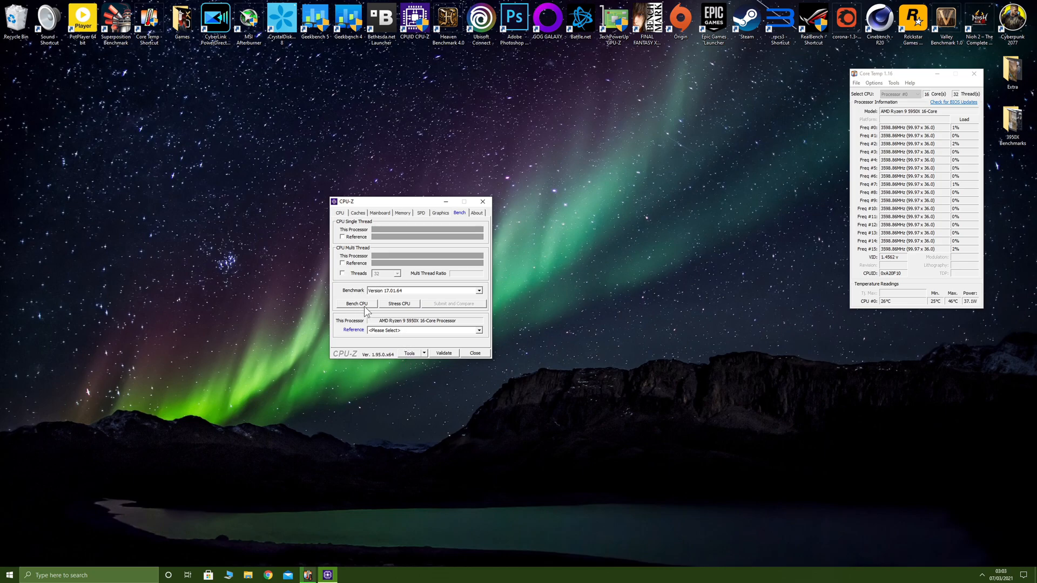
left_click(357, 303)
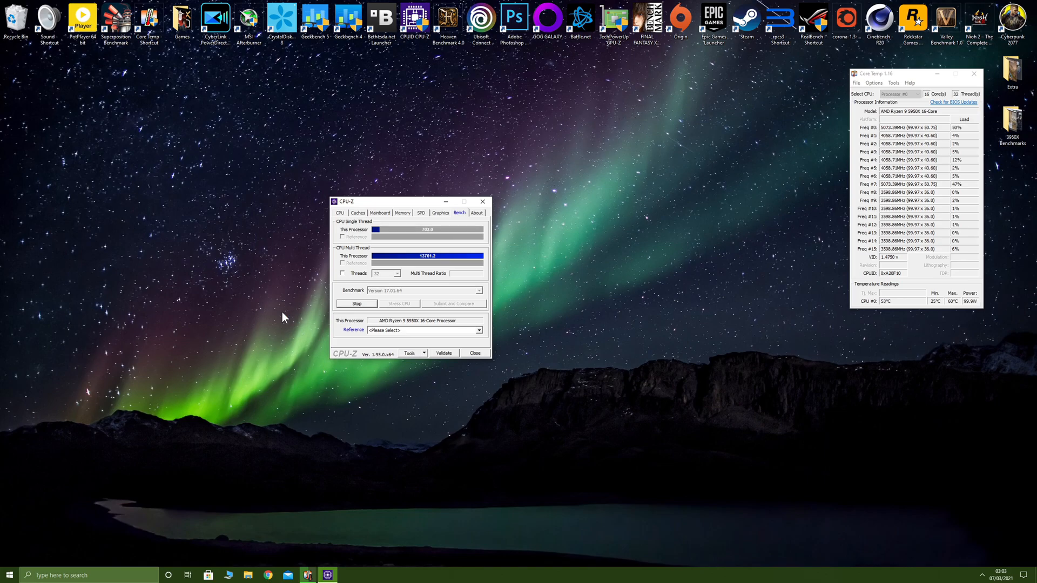
Submit the 703 single-thread and 13761 multi-thread scores, review the validator ranking, and close the browser
left_click(356, 304)
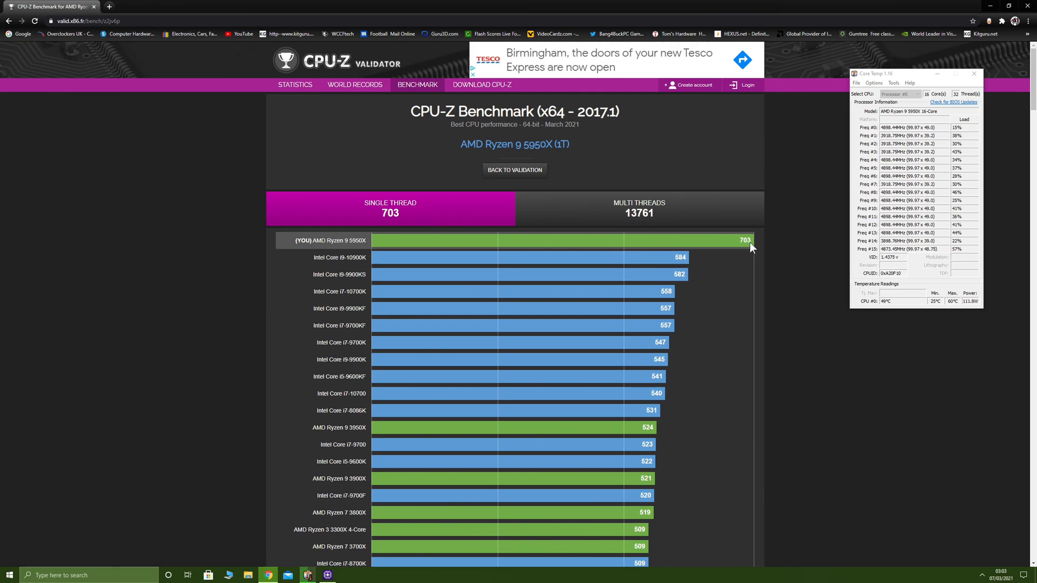
mouse_move(656, 265)
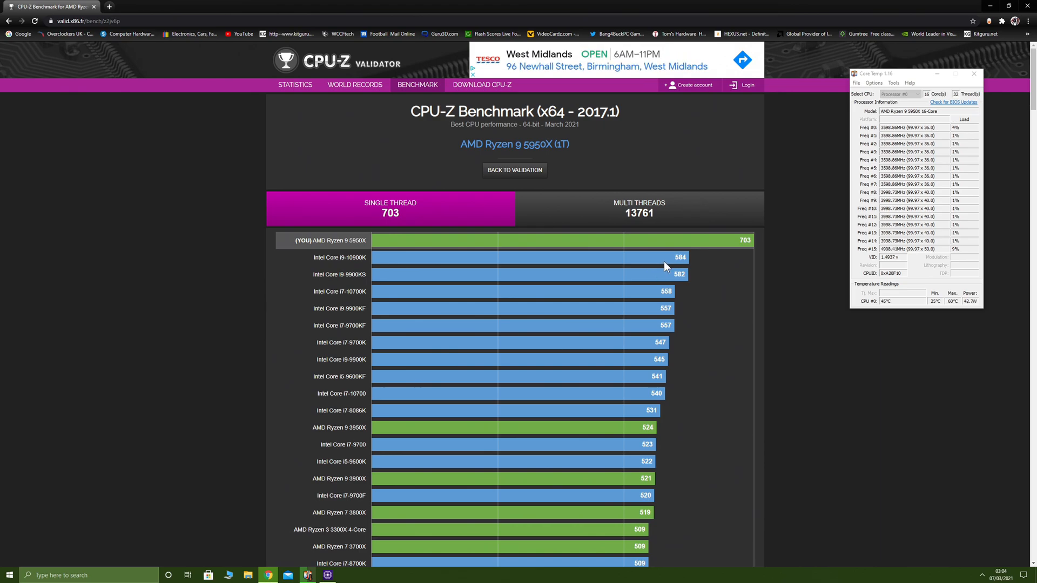
mouse_move(675, 282)
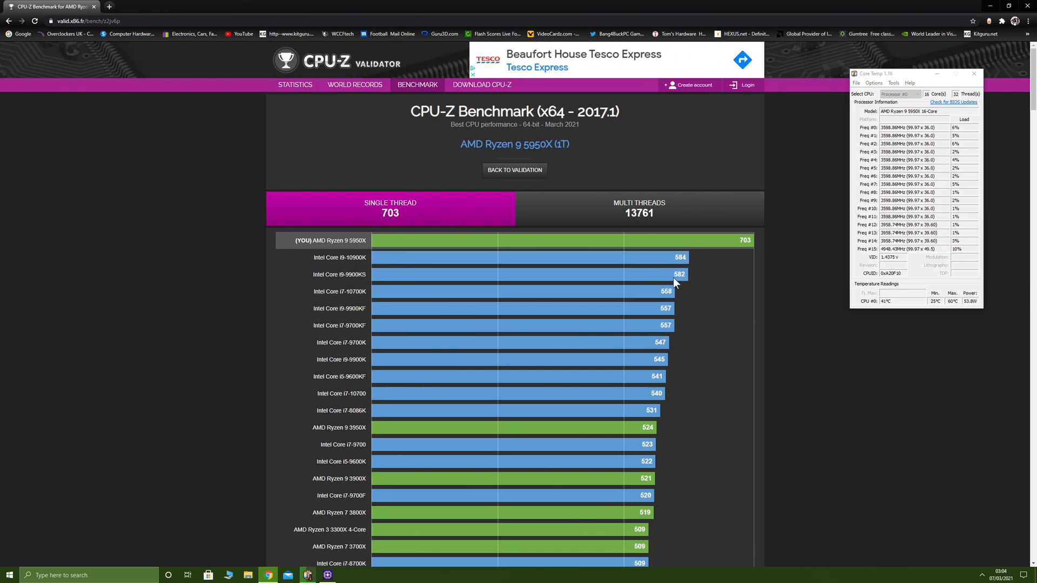
mouse_move(682, 281)
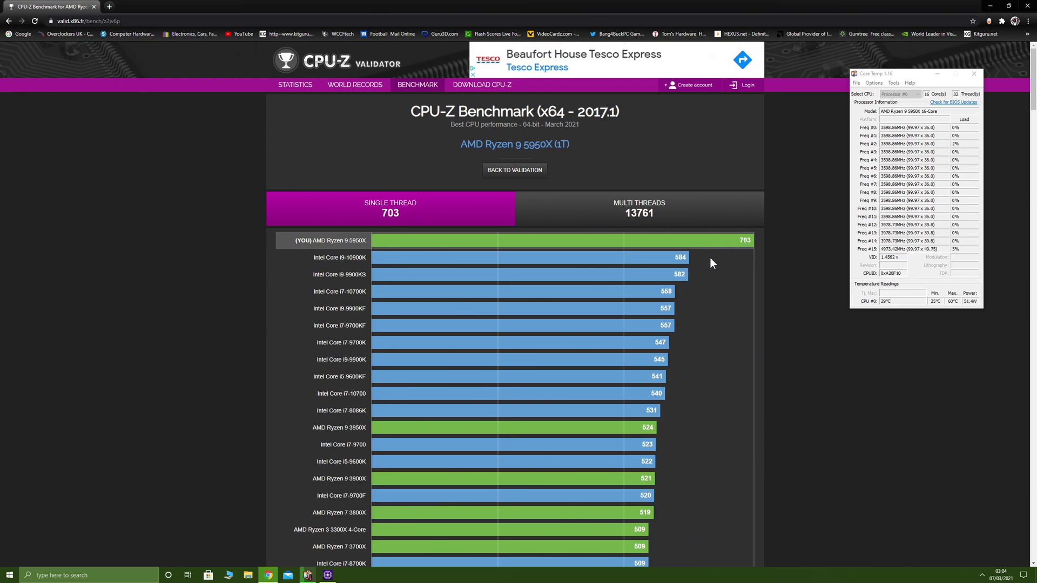
scroll("down", 3)
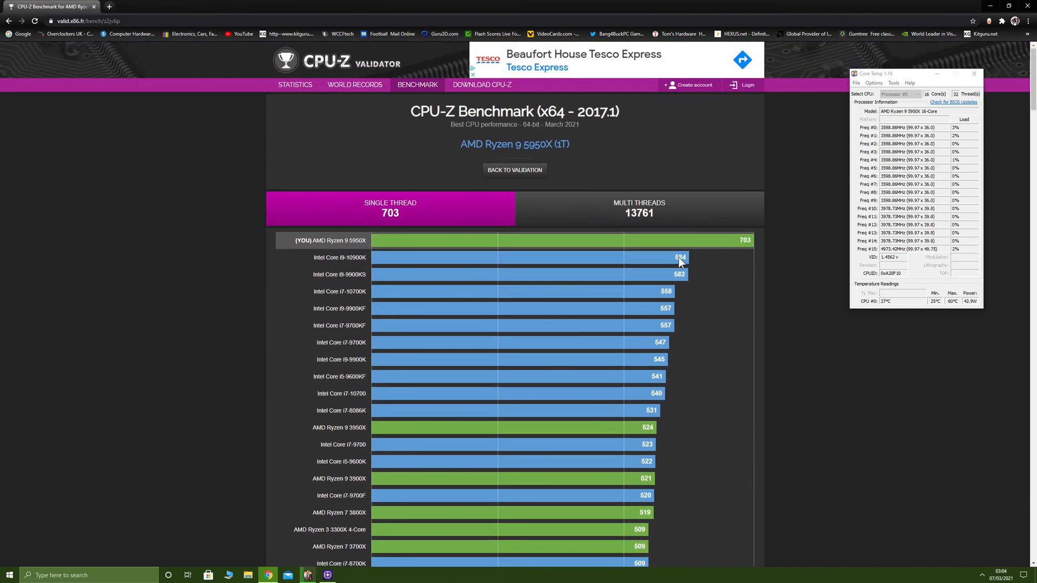
scroll("down", 3)
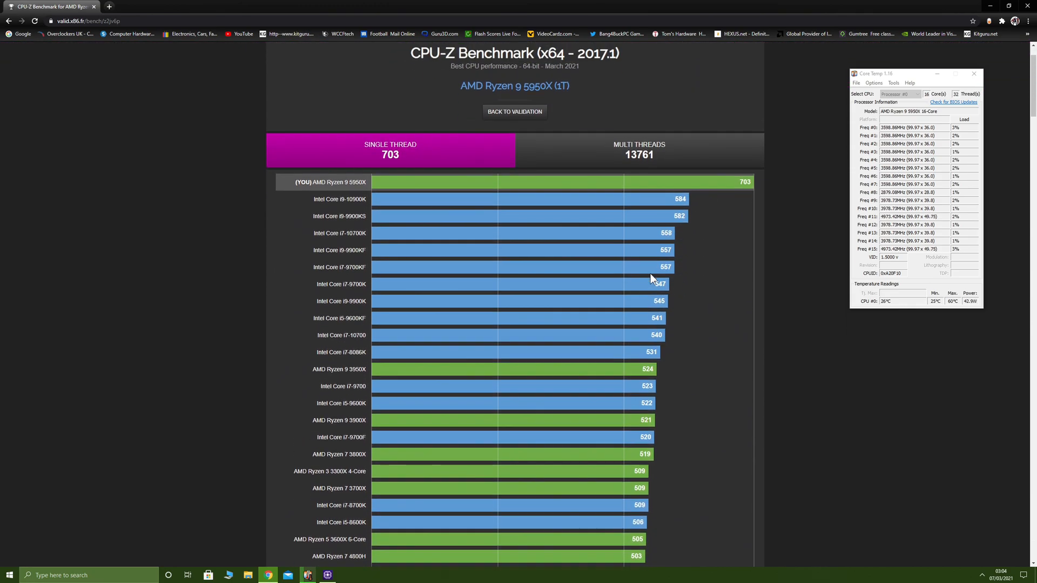
left_click(639, 149)
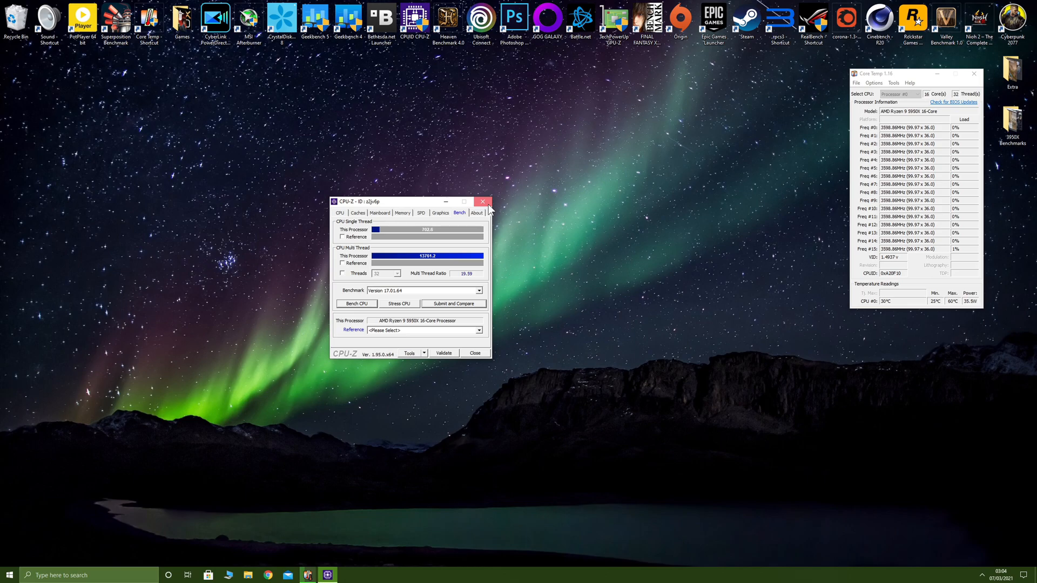
Close CPU-Z and run the Cinebench R20 multi-core CPU render test, scoring 12135 pts
left_click(483, 201)
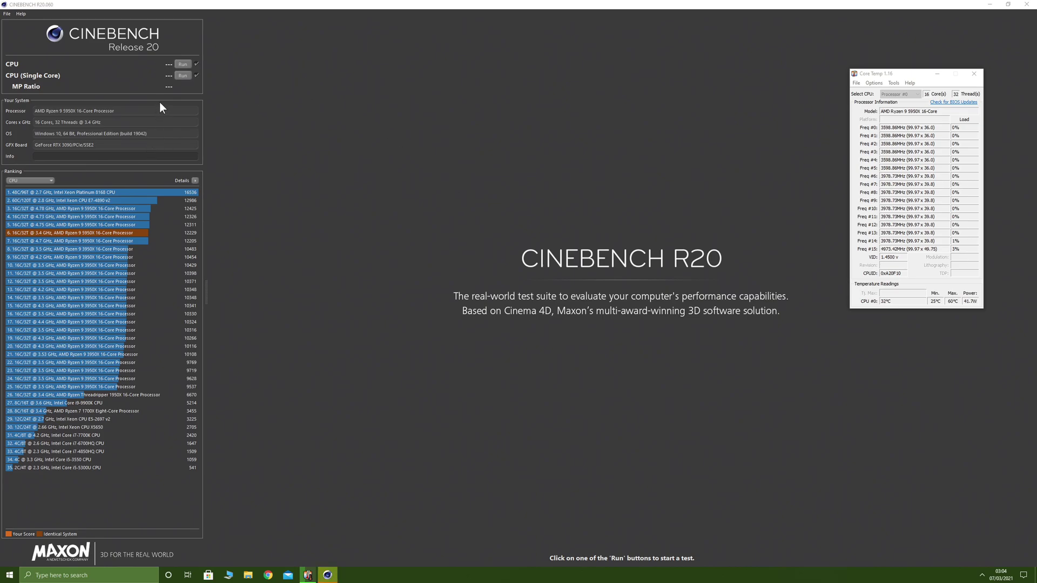
mouse_move(190, 116)
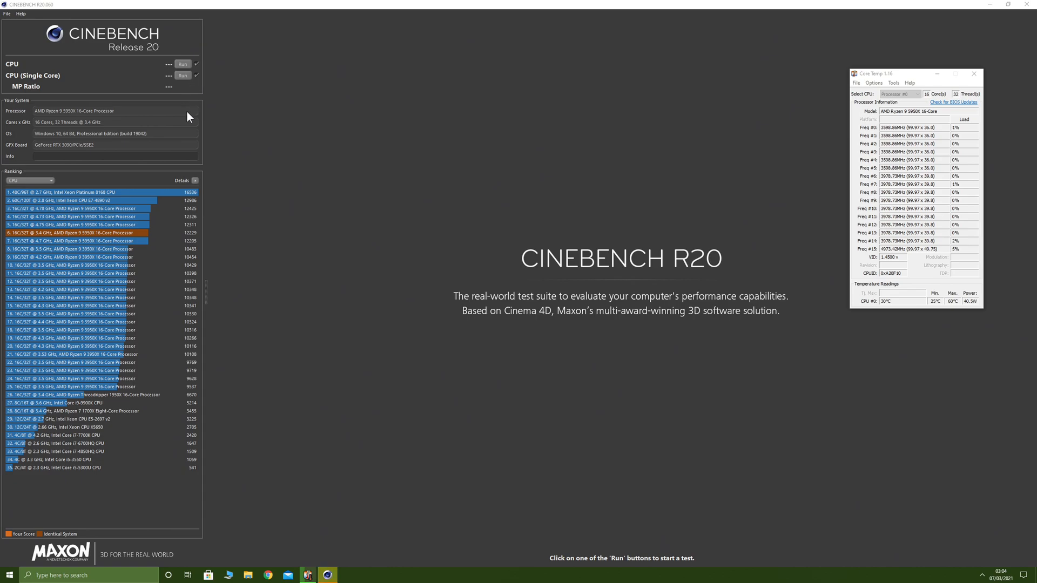
mouse_move(204, 71)
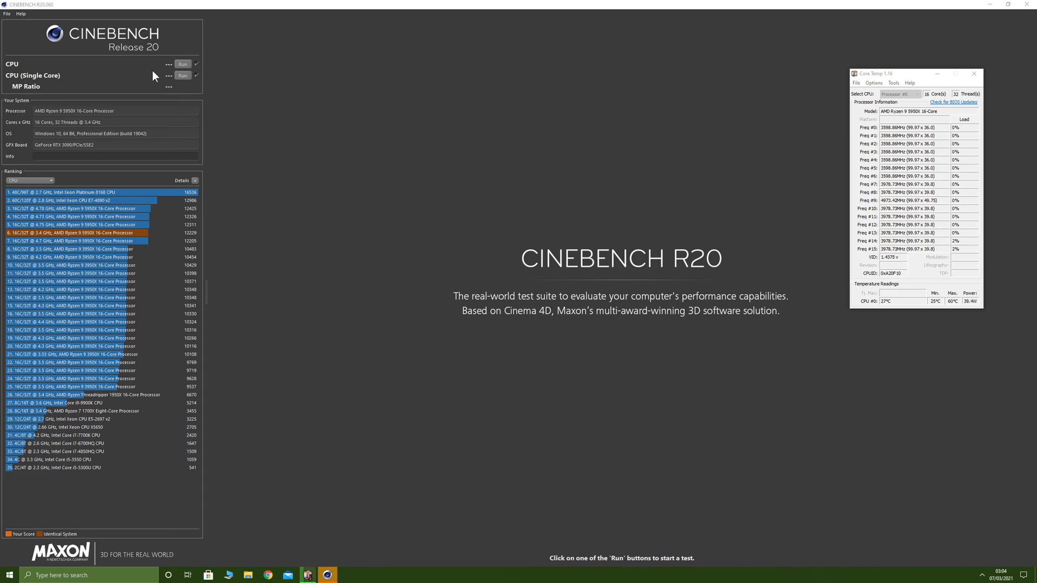
left_click(183, 64)
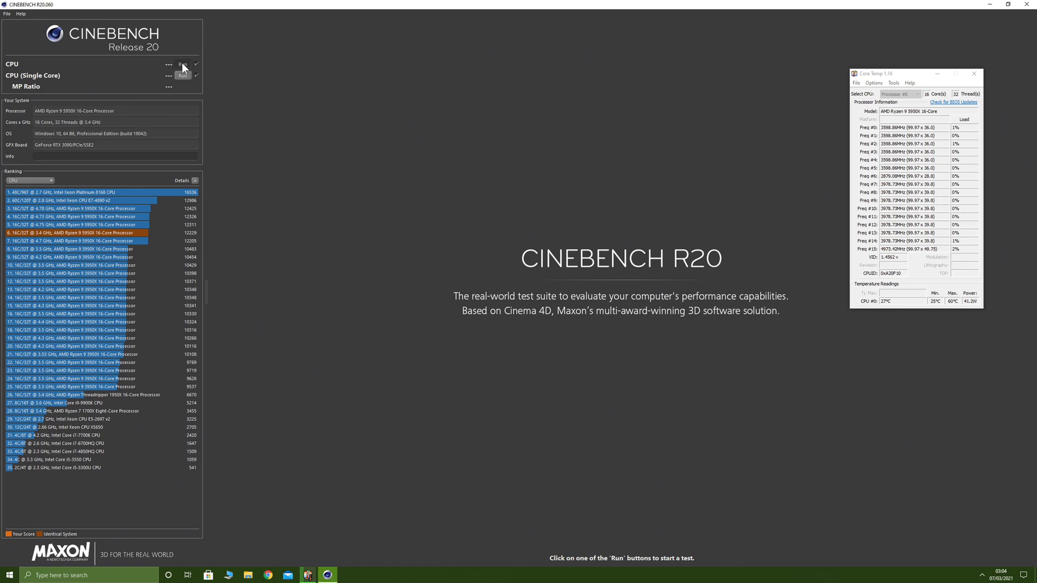
left_click(183, 64)
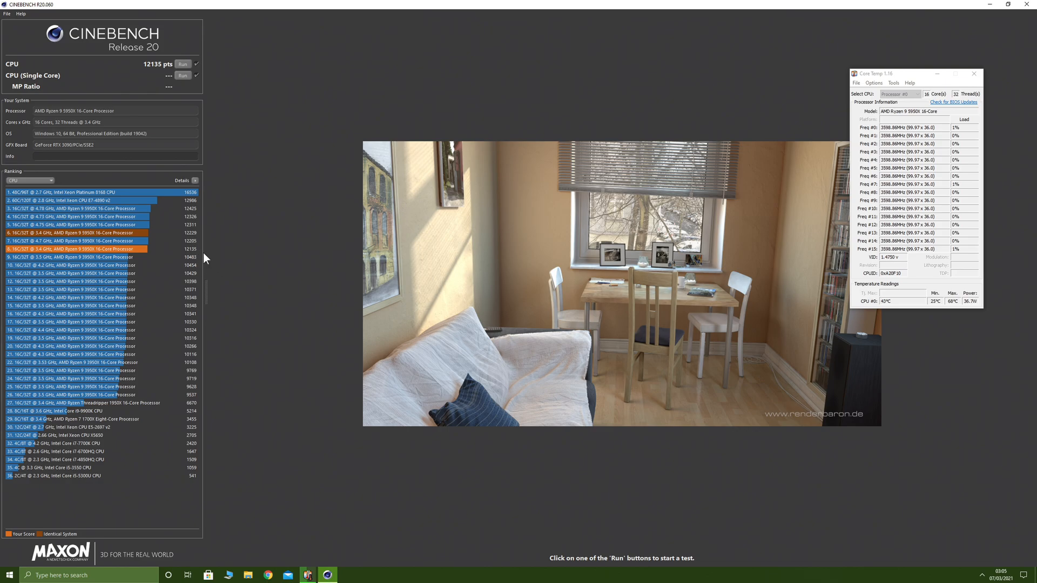
Move the Core Temp monitor lower and to the right
left_click_drag(893, 73, 872, 286)
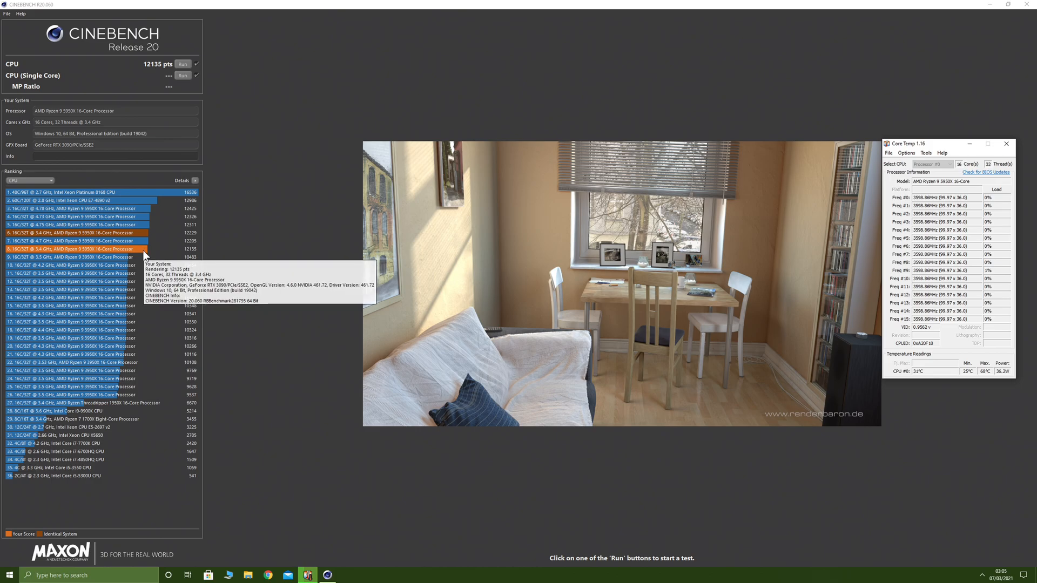
mouse_move(146, 257)
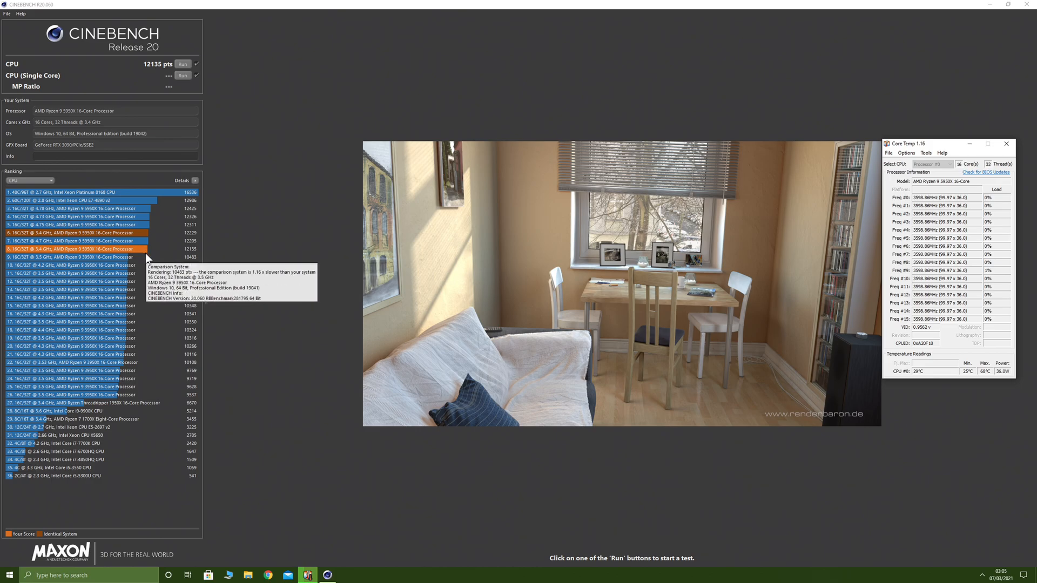
mouse_move(153, 253)
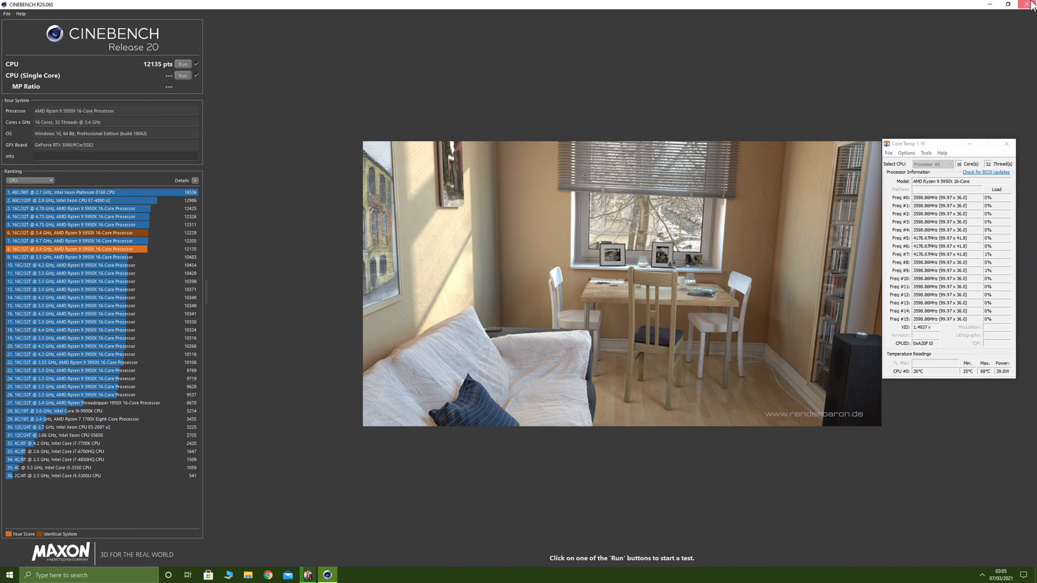
mouse_move(750, 34)
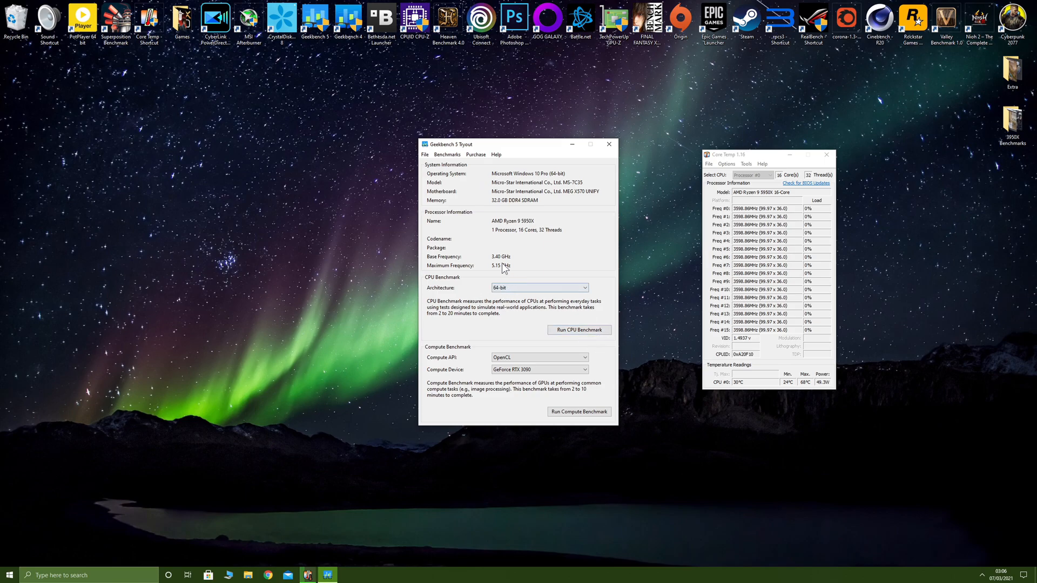
mouse_move(496, 234)
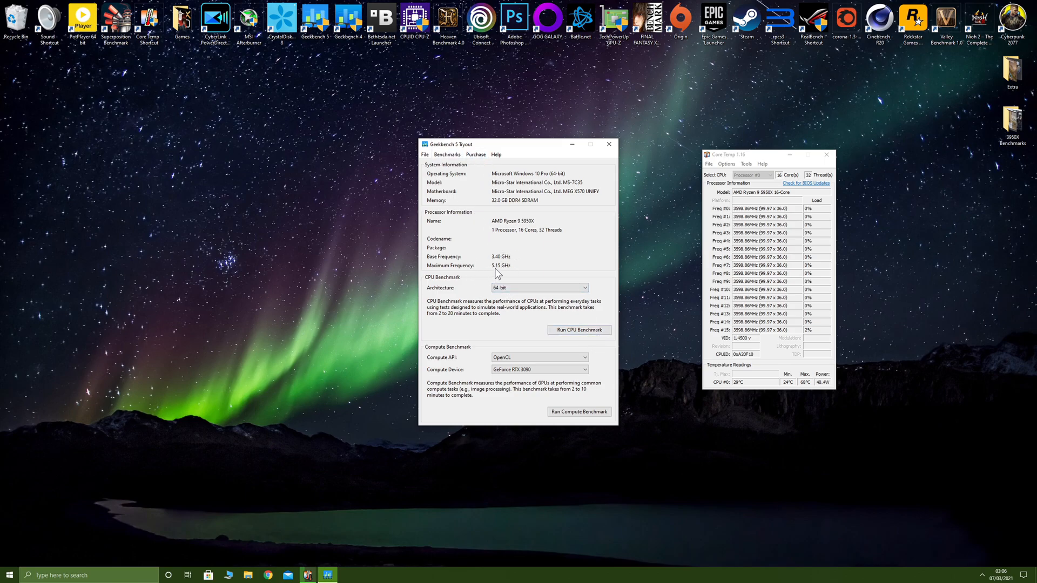
mouse_move(510, 280)
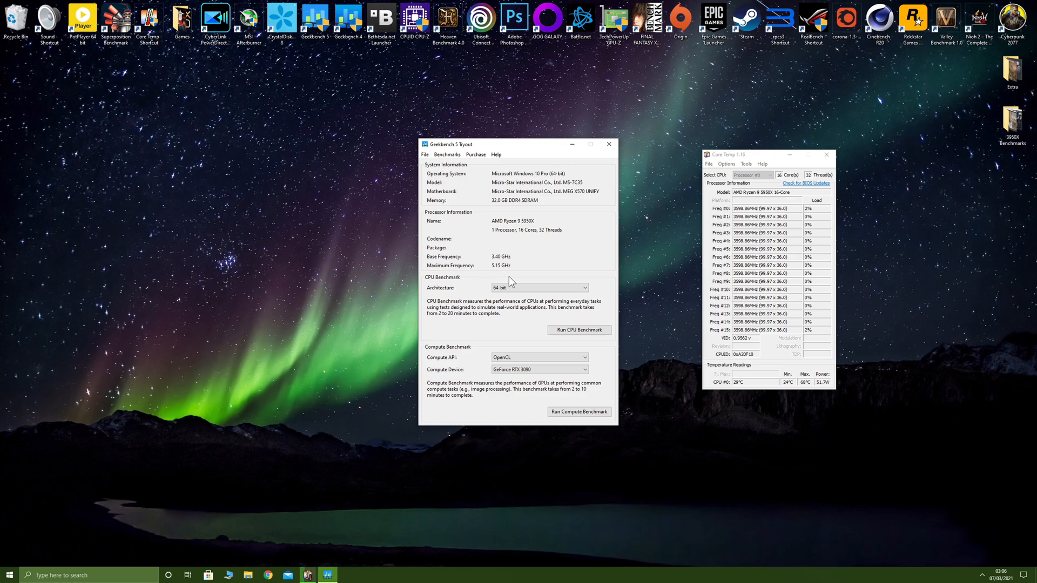
Open Geekbench 5 and start its CPU Benchmark
left_click(580, 329)
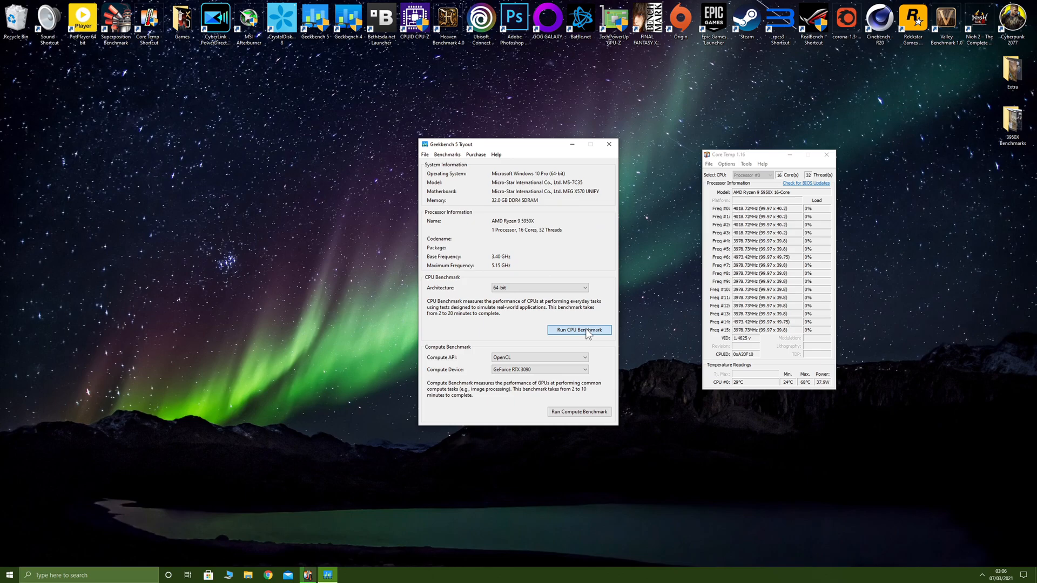
left_click(579, 330)
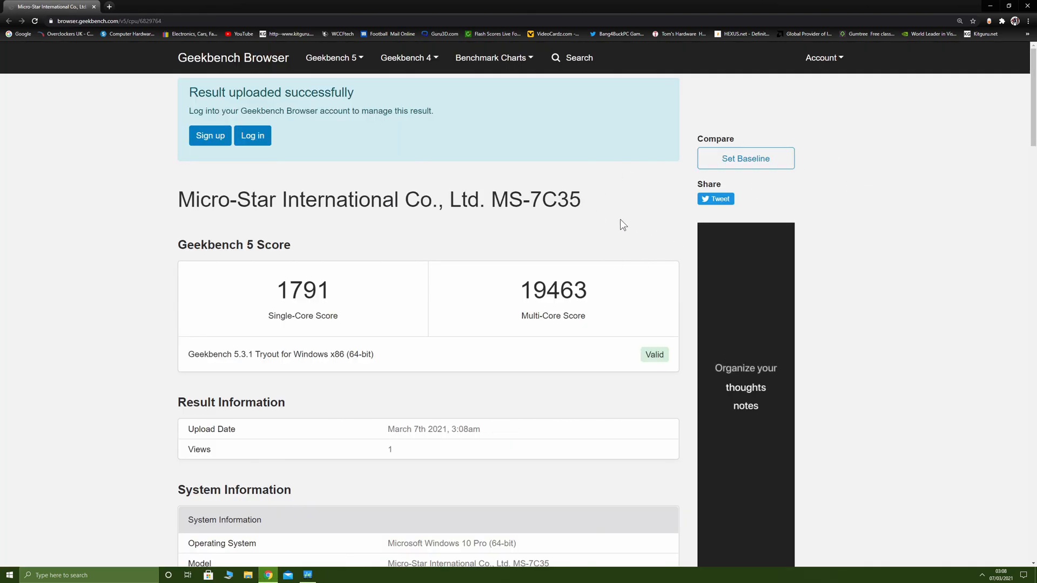
Scroll through the Geekbench Browser result page showing 1791 single-core and 19463 multi-core
scroll("down", 3)
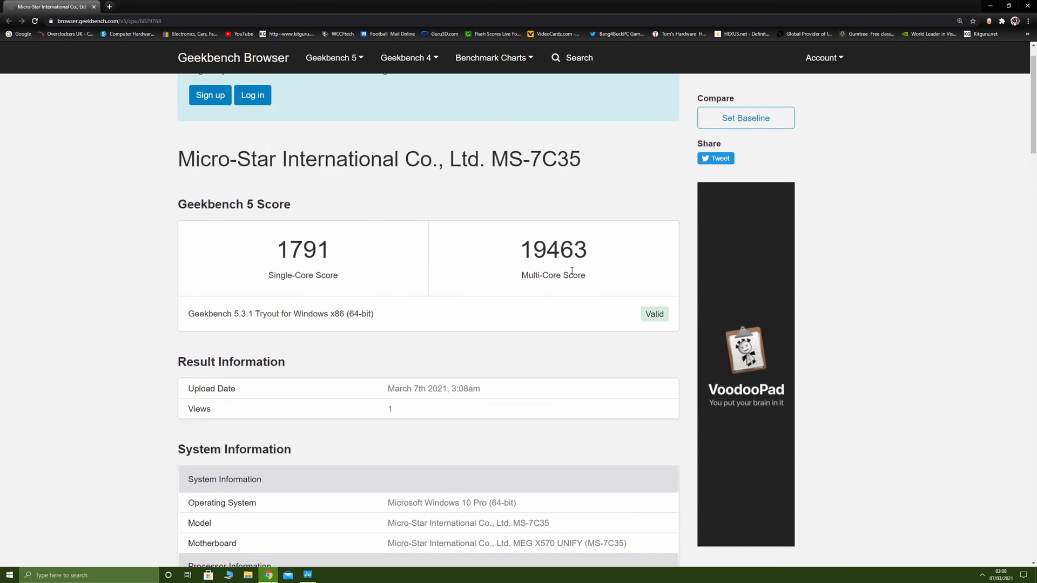
scroll("down", 3)
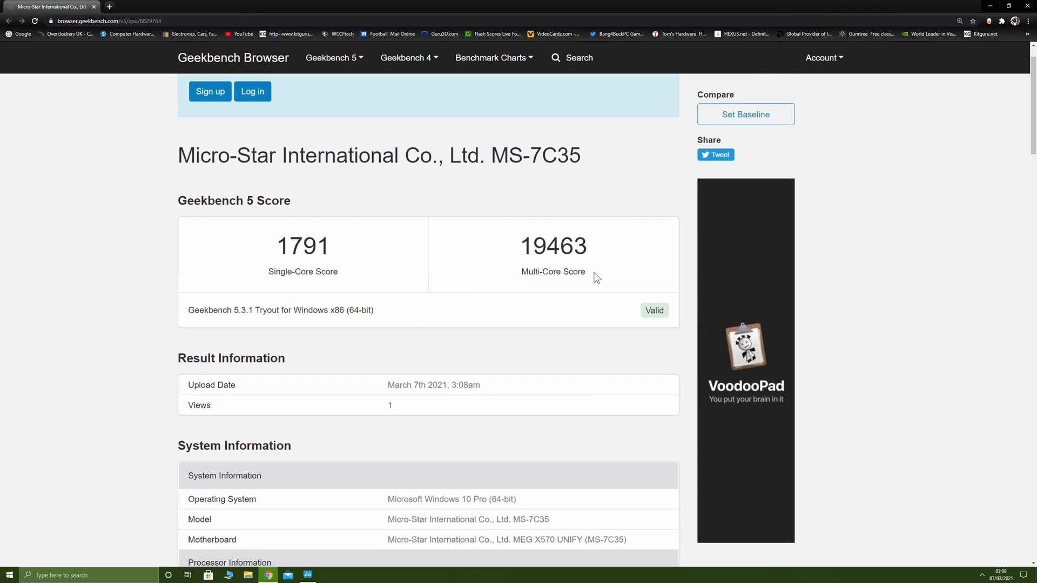
scroll("down", 3)
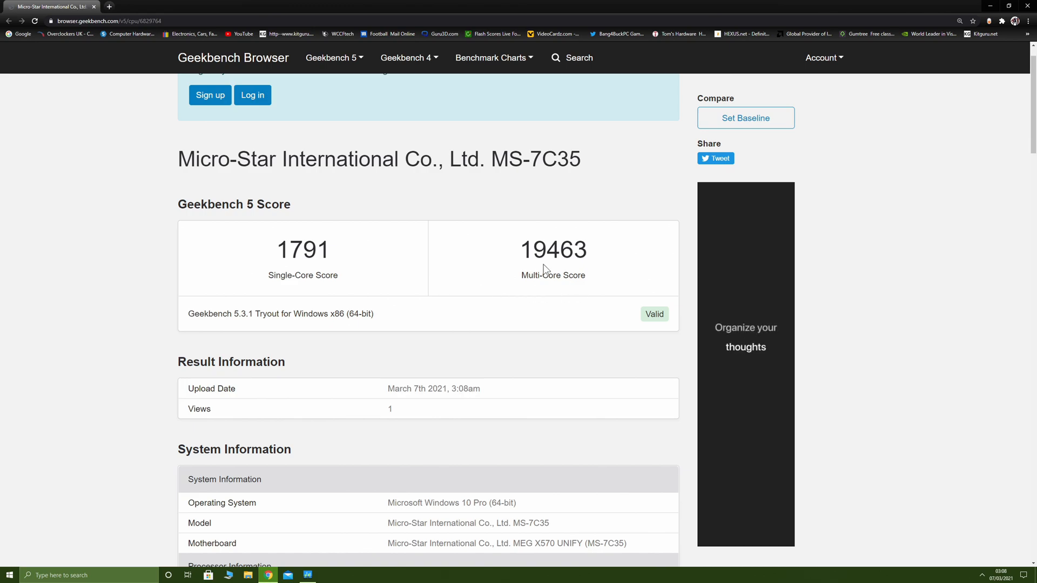
scroll("down", 3)
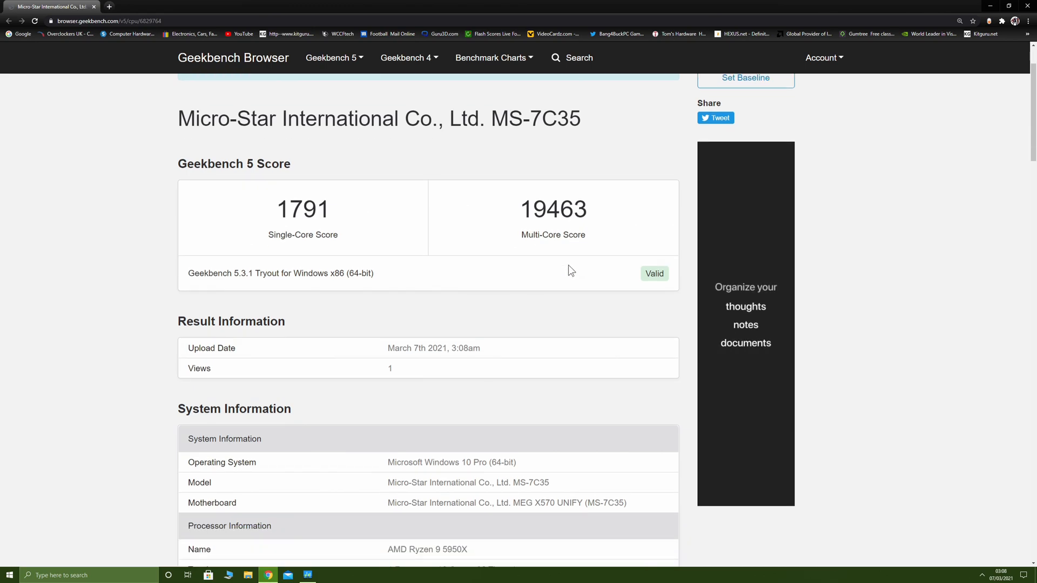
scroll("down", 3)
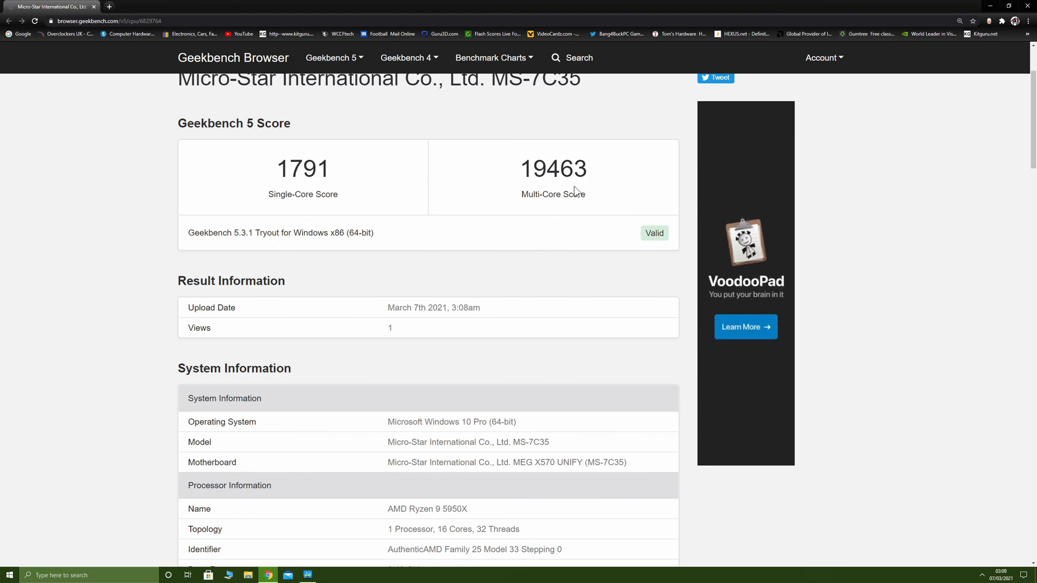
mouse_move(464, 179)
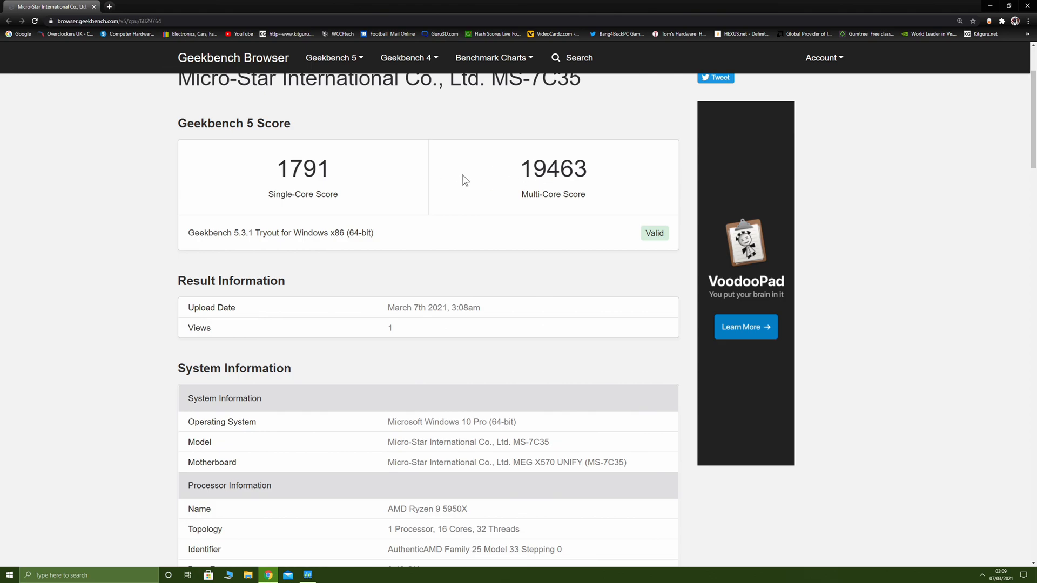
scroll("down", 3)
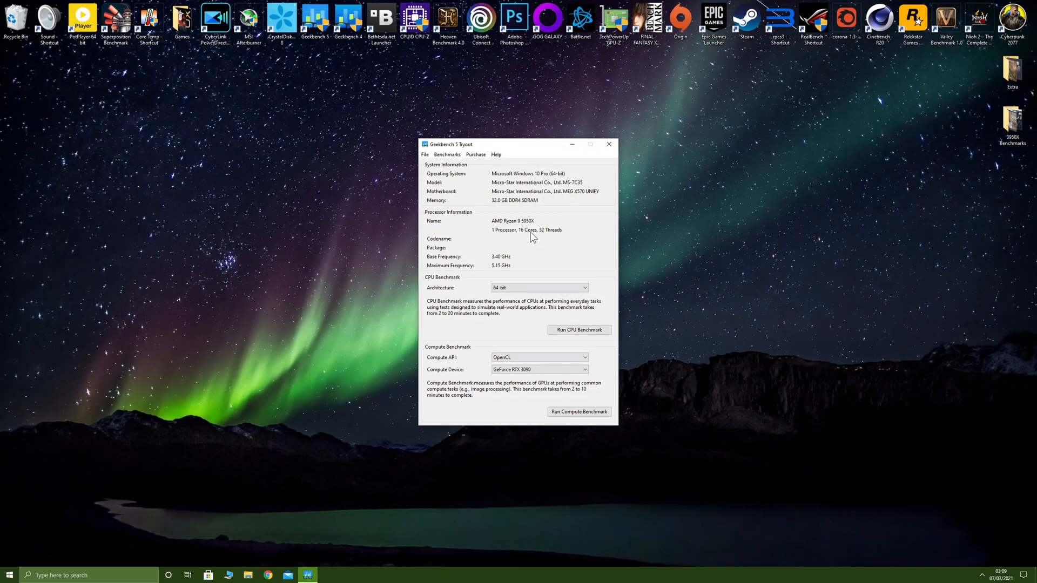
Close the Geekbench 5 window, leaving an empty desktop
left_click(609, 144)
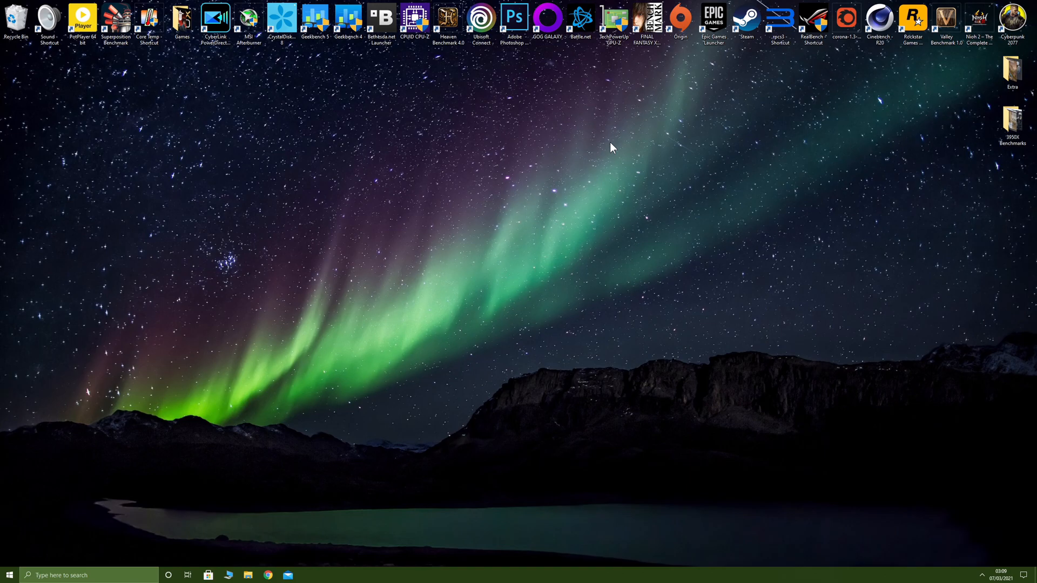
mouse_move(520, 142)
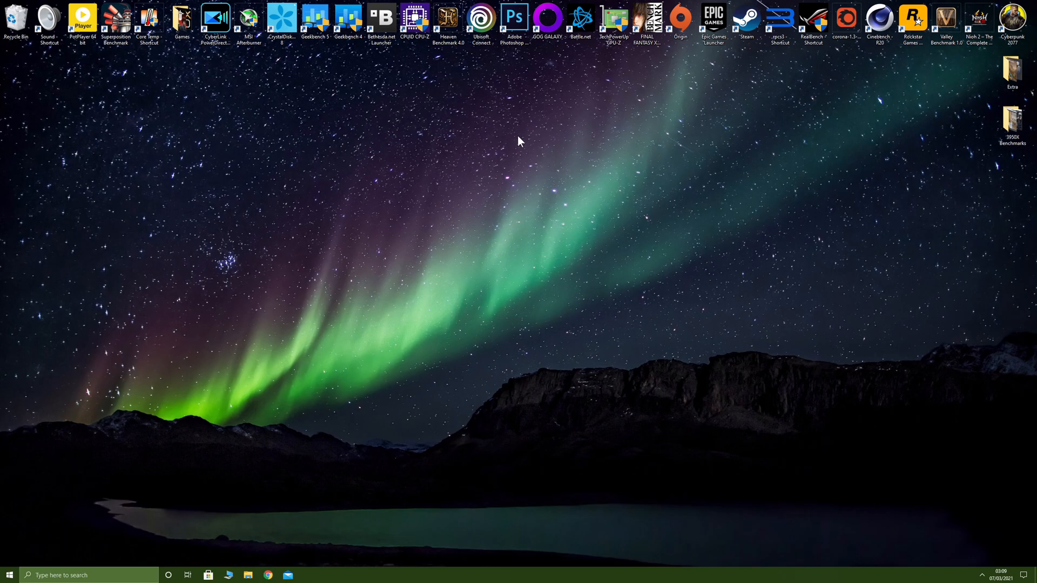